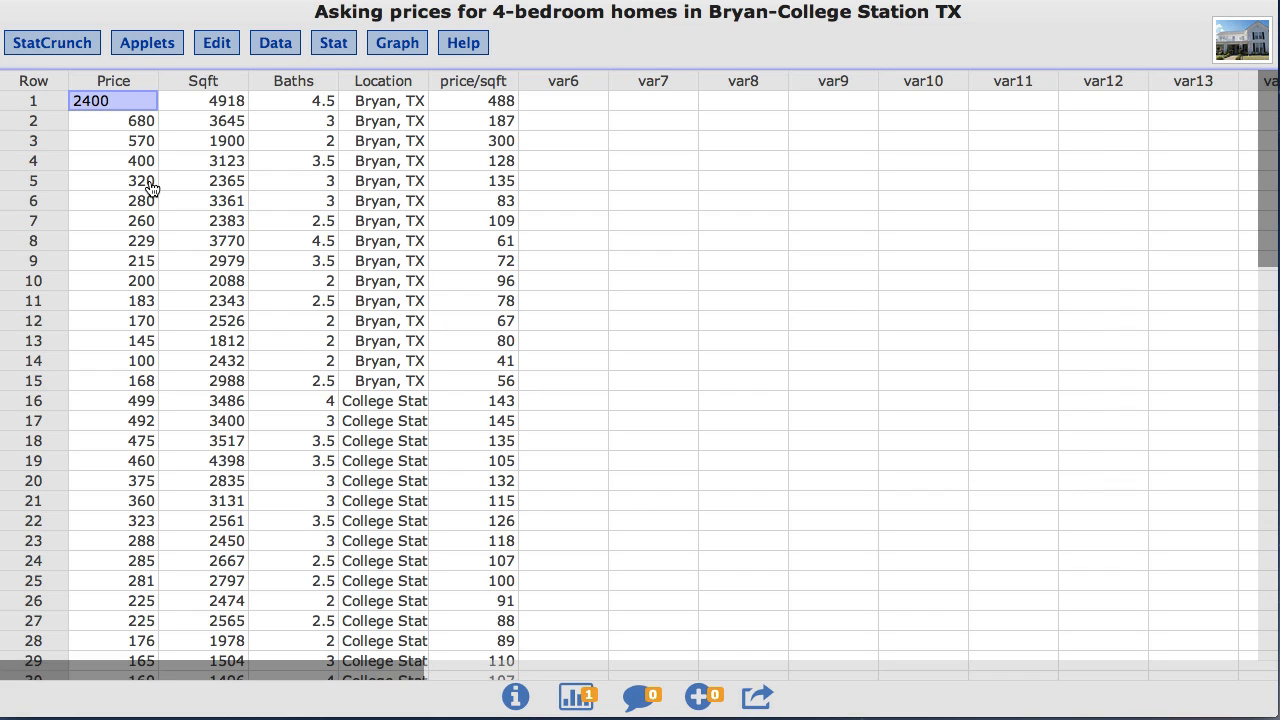
{"action": "mouse_move", "coordinate": [352, 72]}
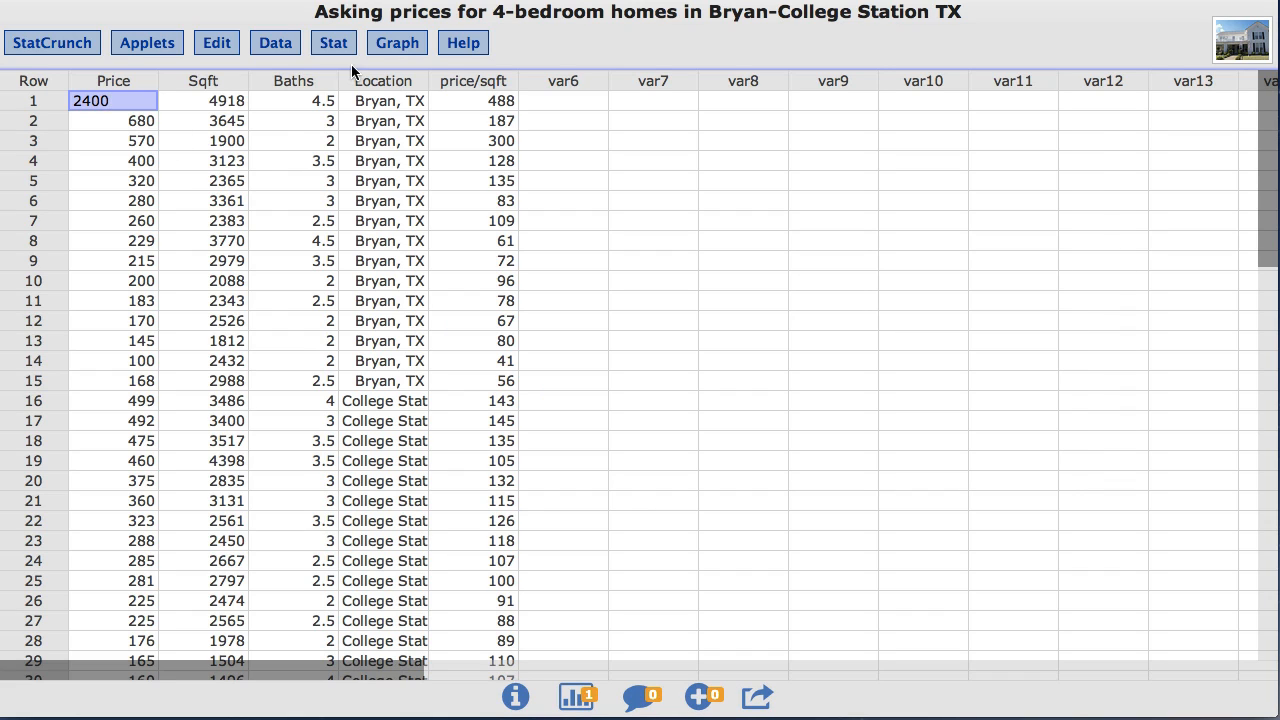
Step: Start a Two Sample T test with data from the Stat menu
{"action": "left_click", "coordinate": [332, 42]}
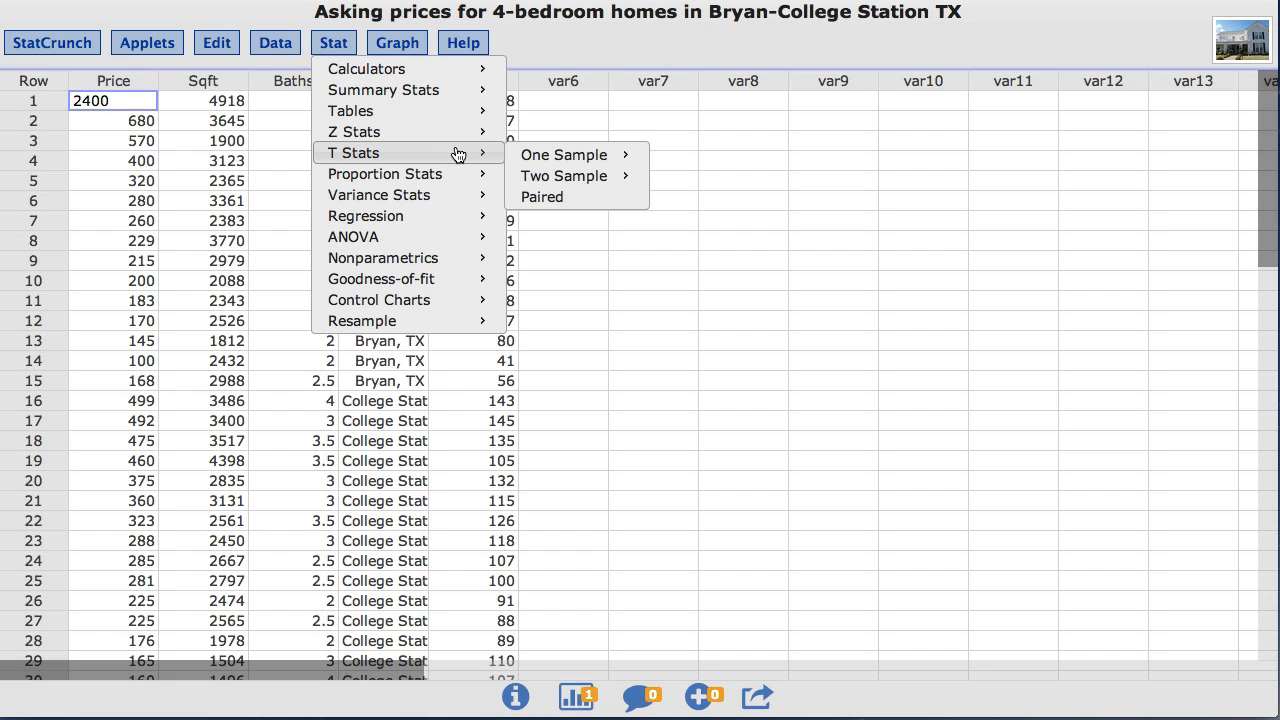
{"action": "mouse_move", "coordinate": [564, 176]}
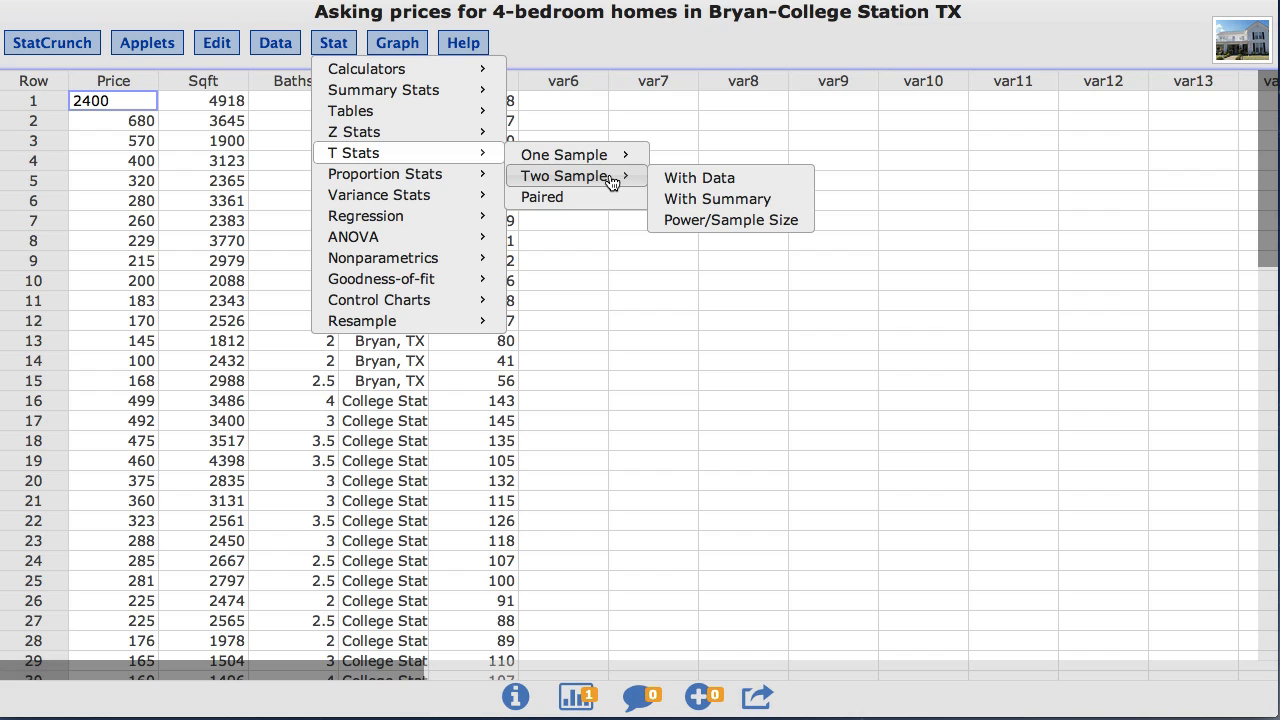
{"action": "mouse_move", "coordinate": [698, 178]}
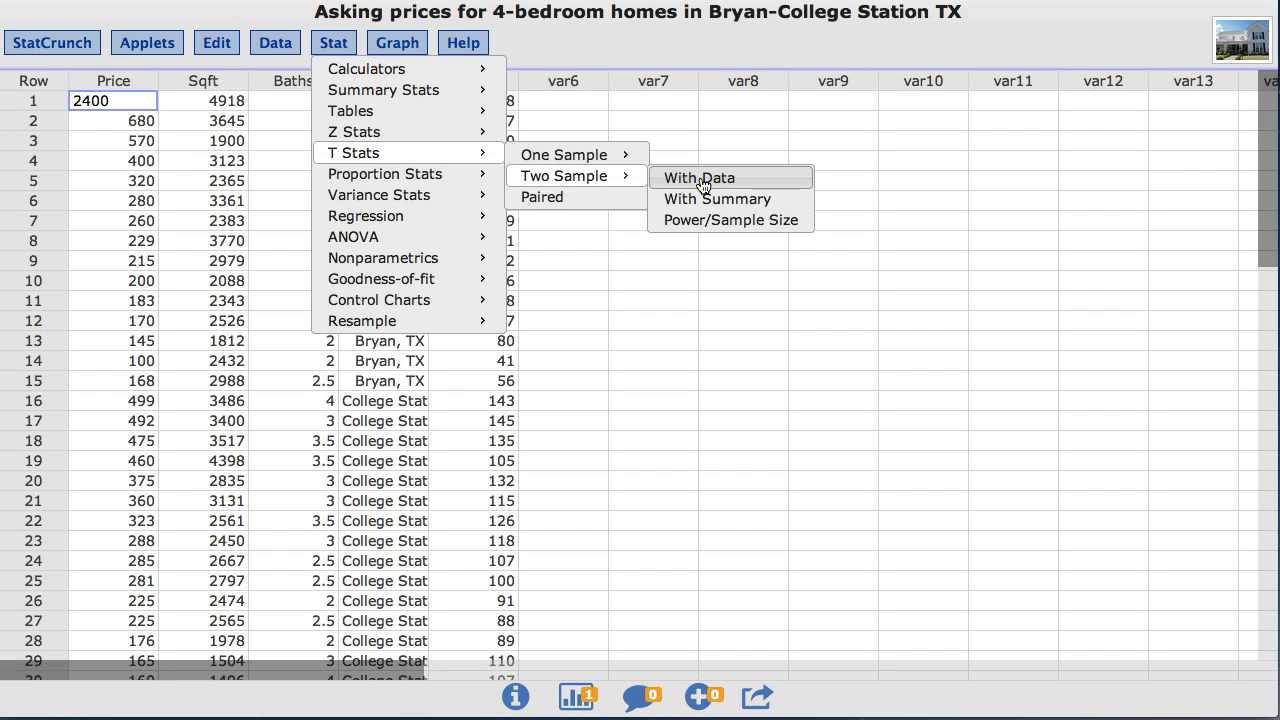
{"action": "left_click", "coordinate": [696, 176]}
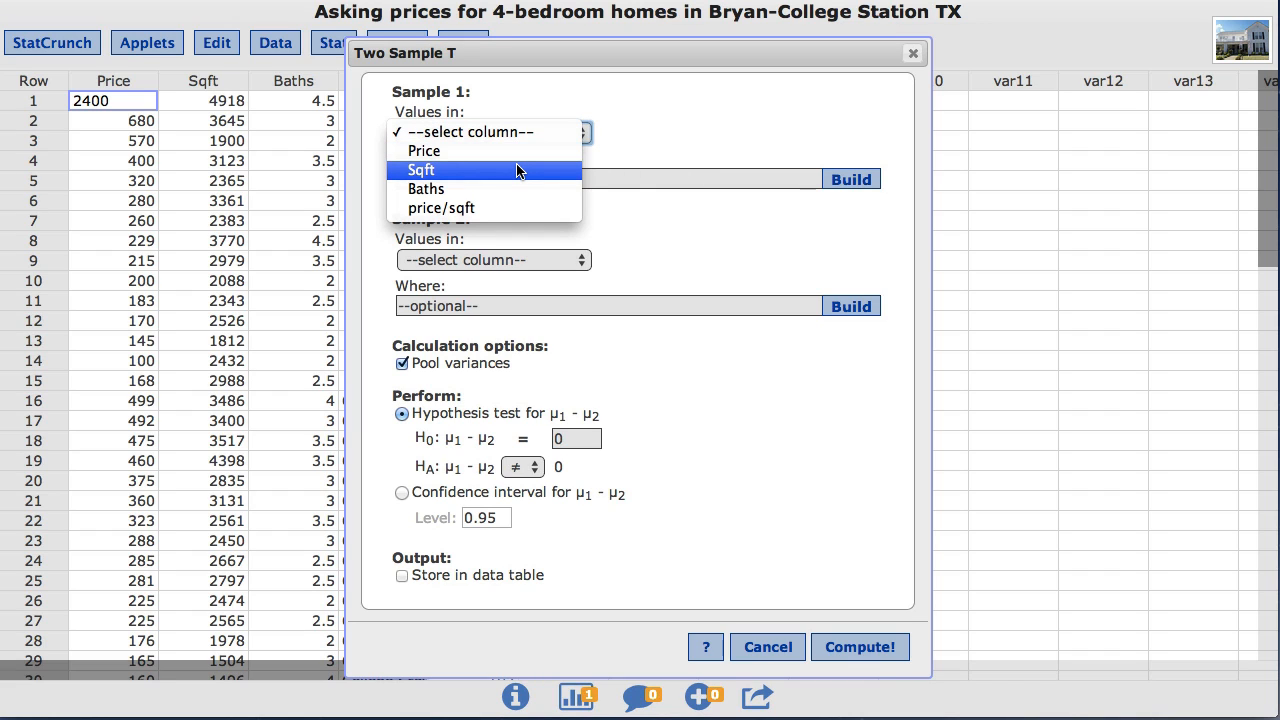
Step: Use Sqft for Sample 1 with the where clause Location="Bryan, TX"
{"action": "left_click", "coordinate": [420, 168]}
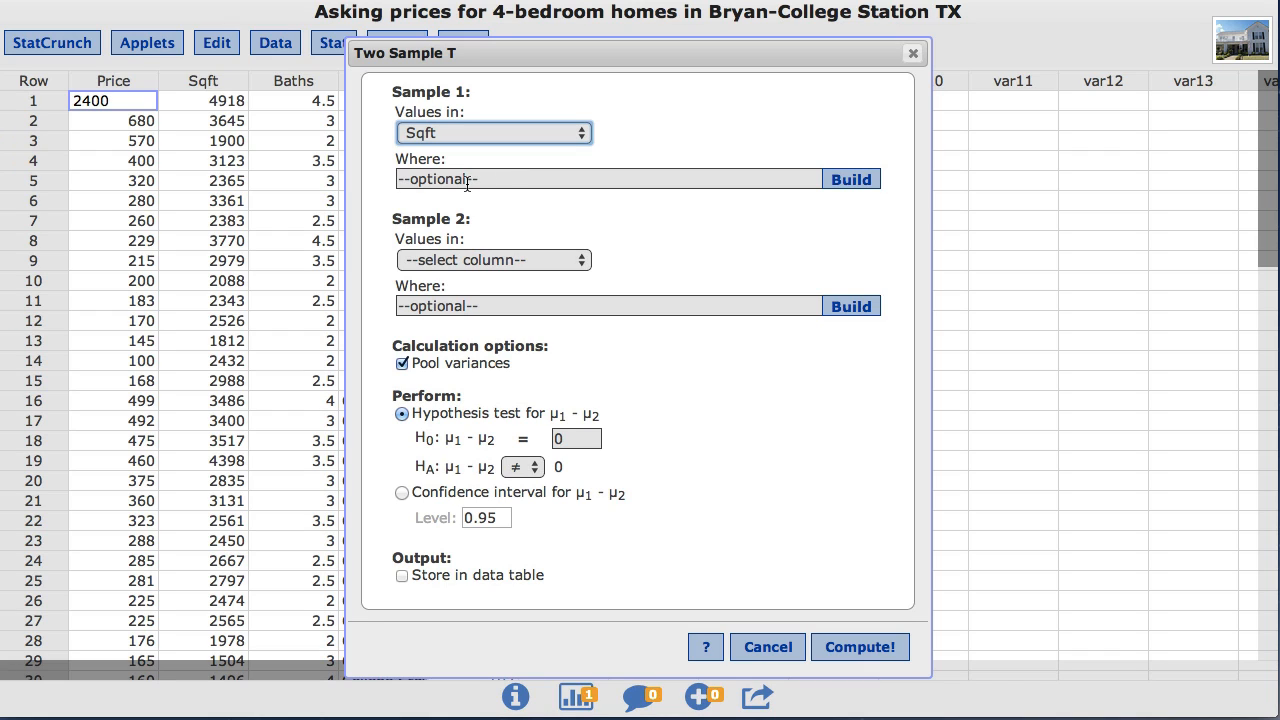
{"action": "type", "text": "Lod"}
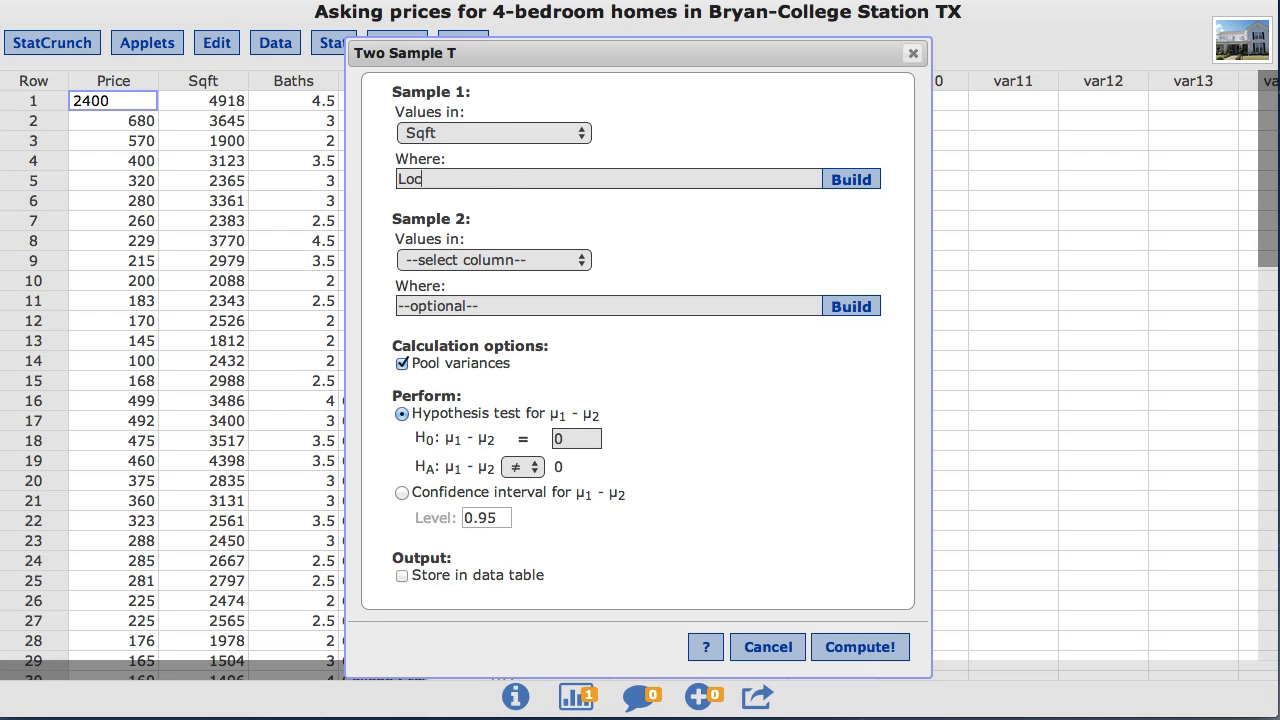
{"action": "type", "text": "cation"}
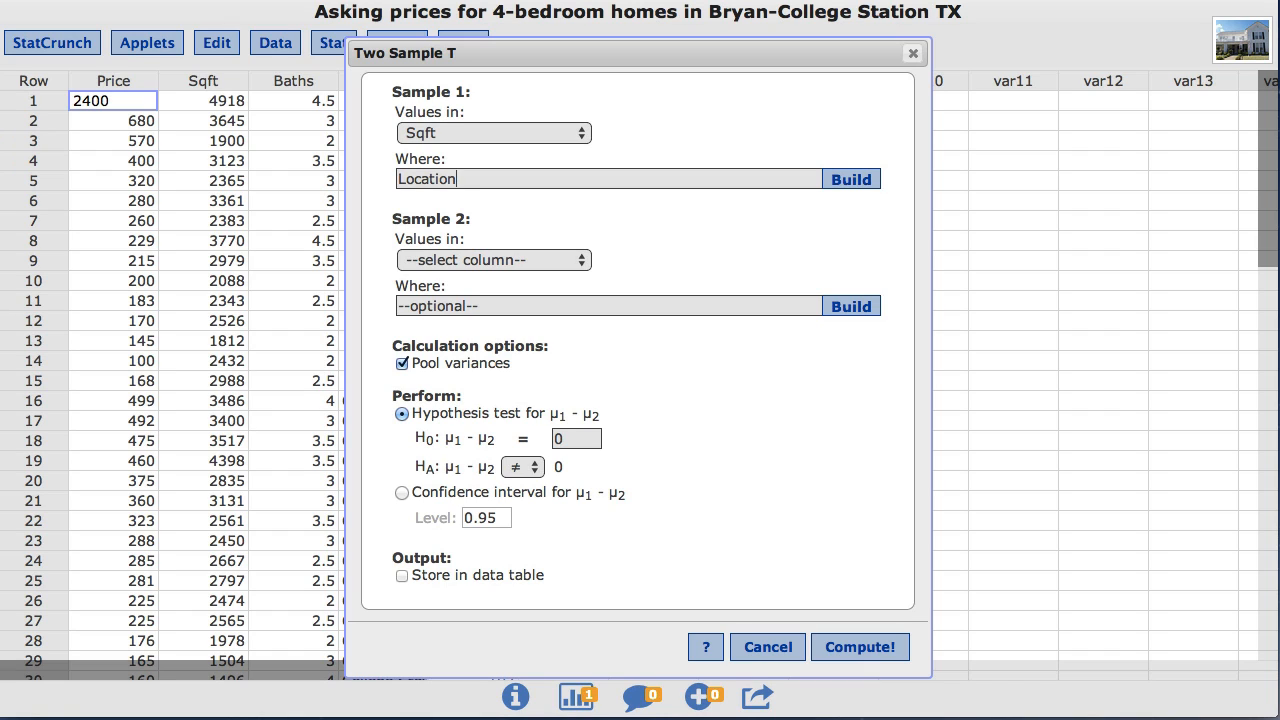
{"action": "type", "text": "=\""}
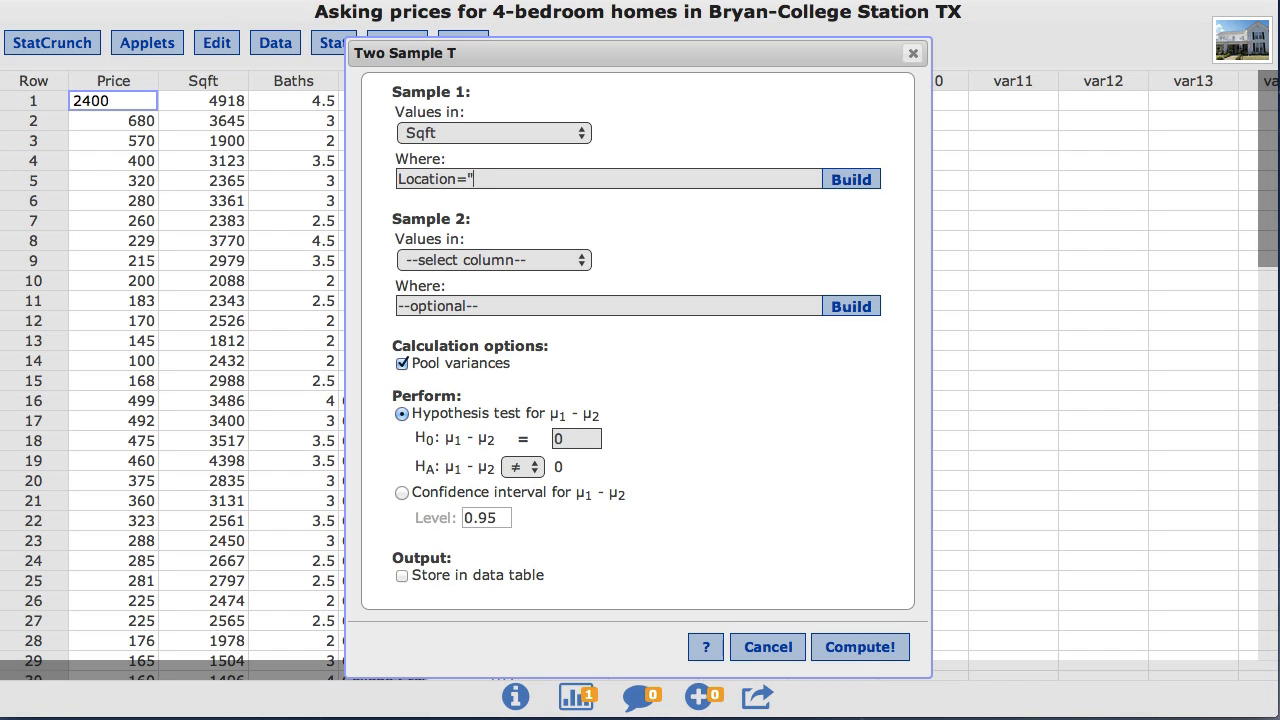
{"action": "type", "text": "Bryan"}
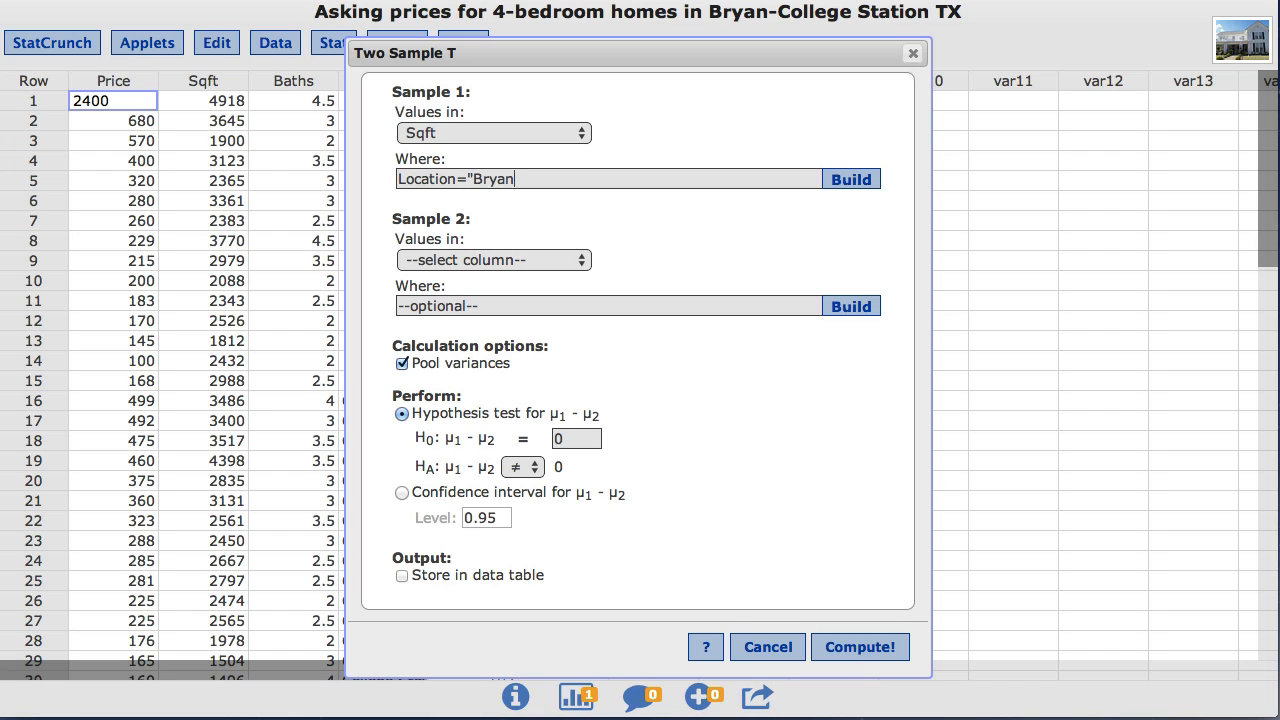
{"action": "type", "text": ","}
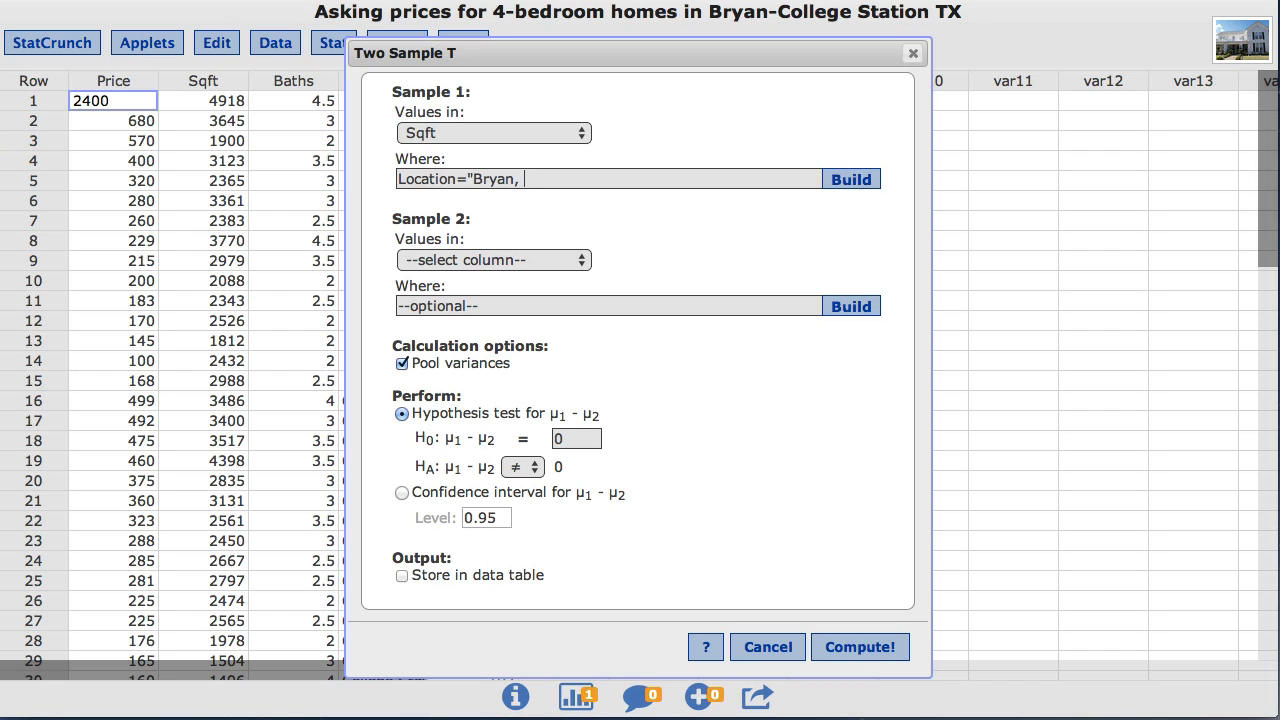
{"action": "type", "text": "TX\""}
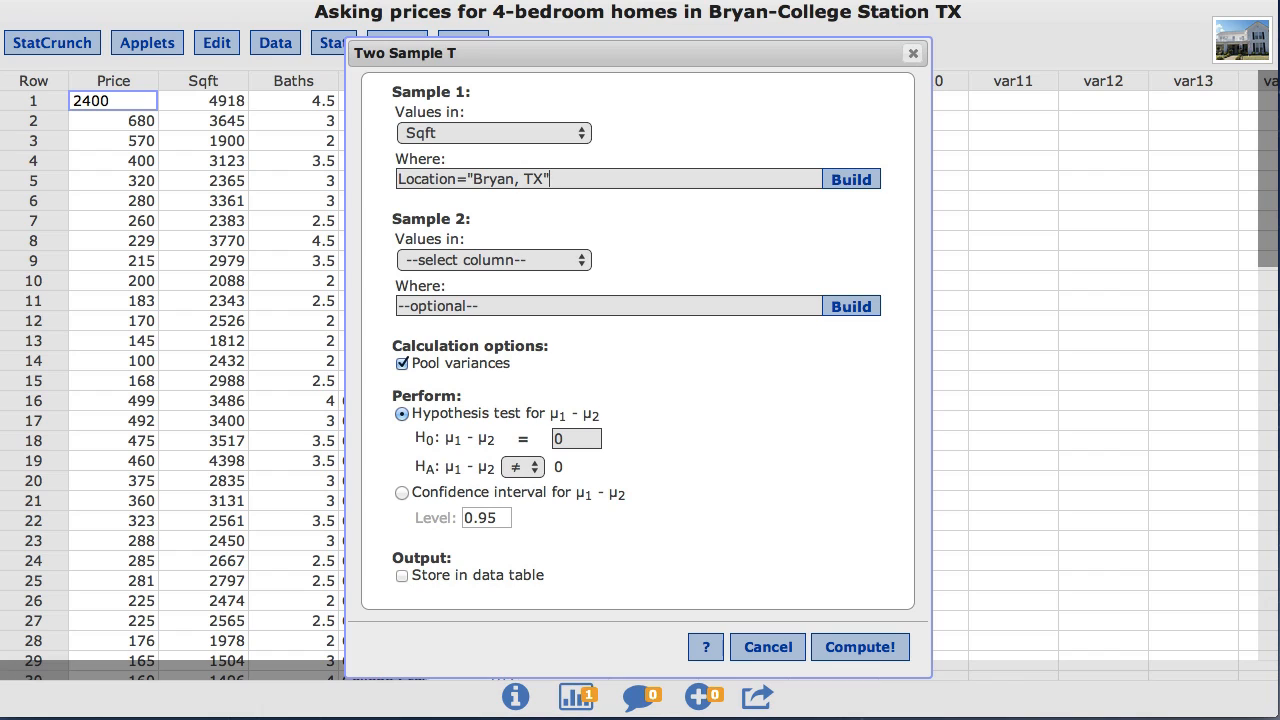
{"action": "mouse_move", "coordinate": [524, 54]}
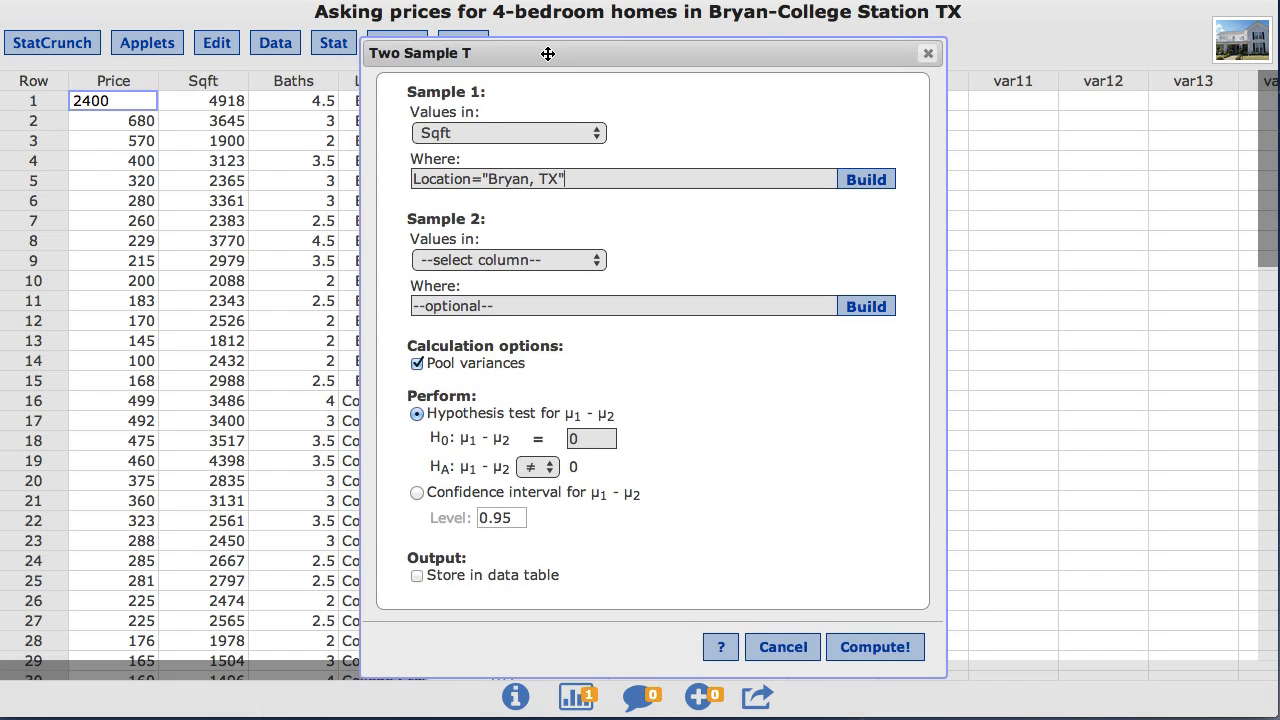
{"action": "left_click_drag", "start_coordinate": [548, 52], "coordinate": [656, 38]}
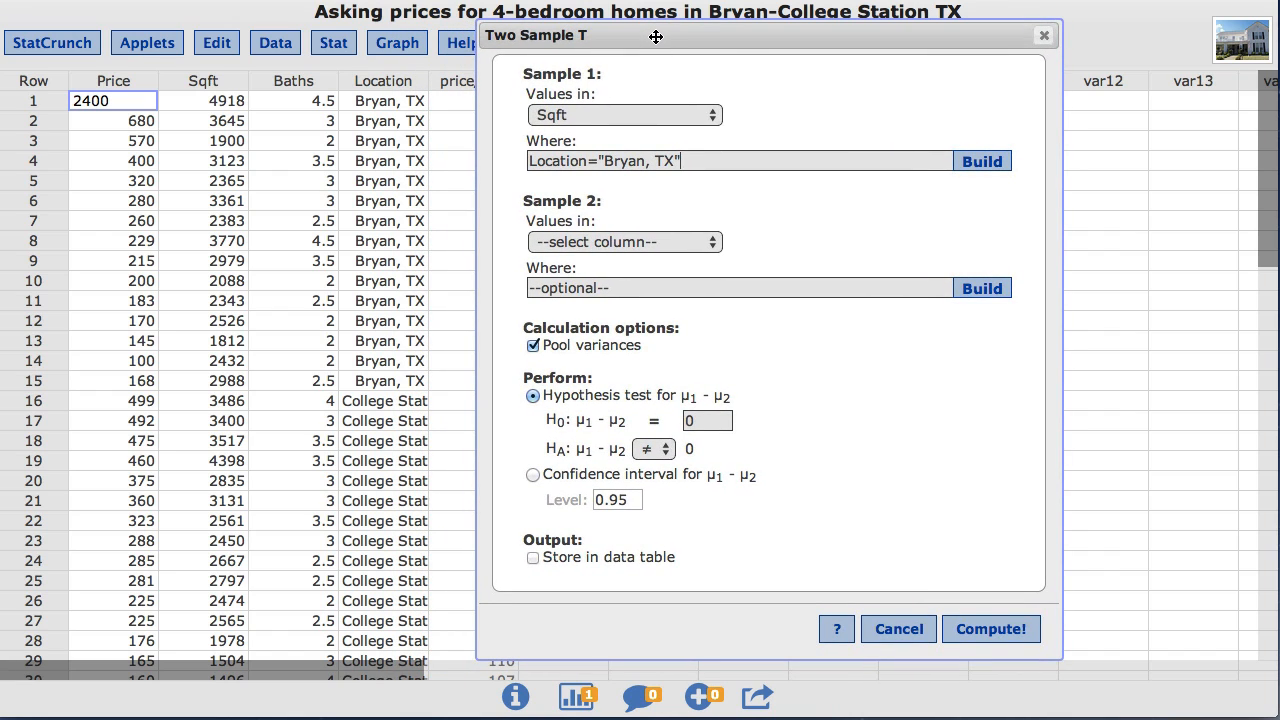
{"action": "mouse_move", "coordinate": [648, 96]}
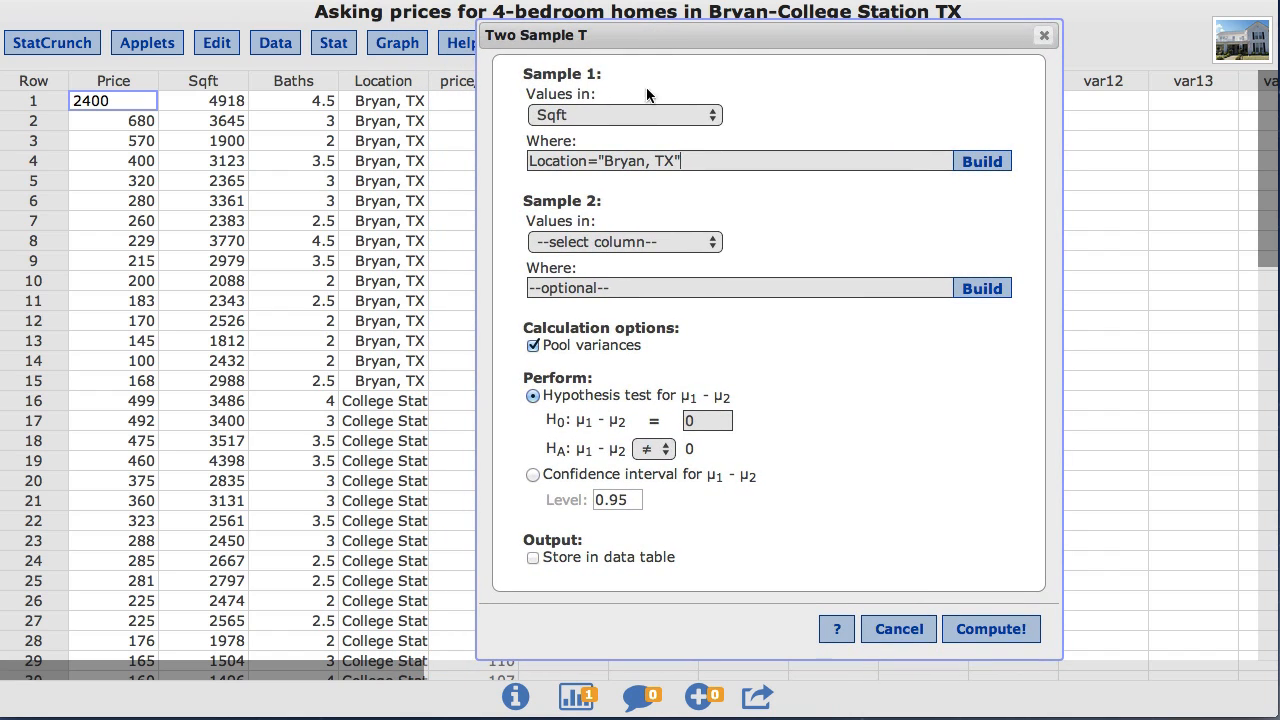
{"action": "mouse_move", "coordinate": [670, 250]}
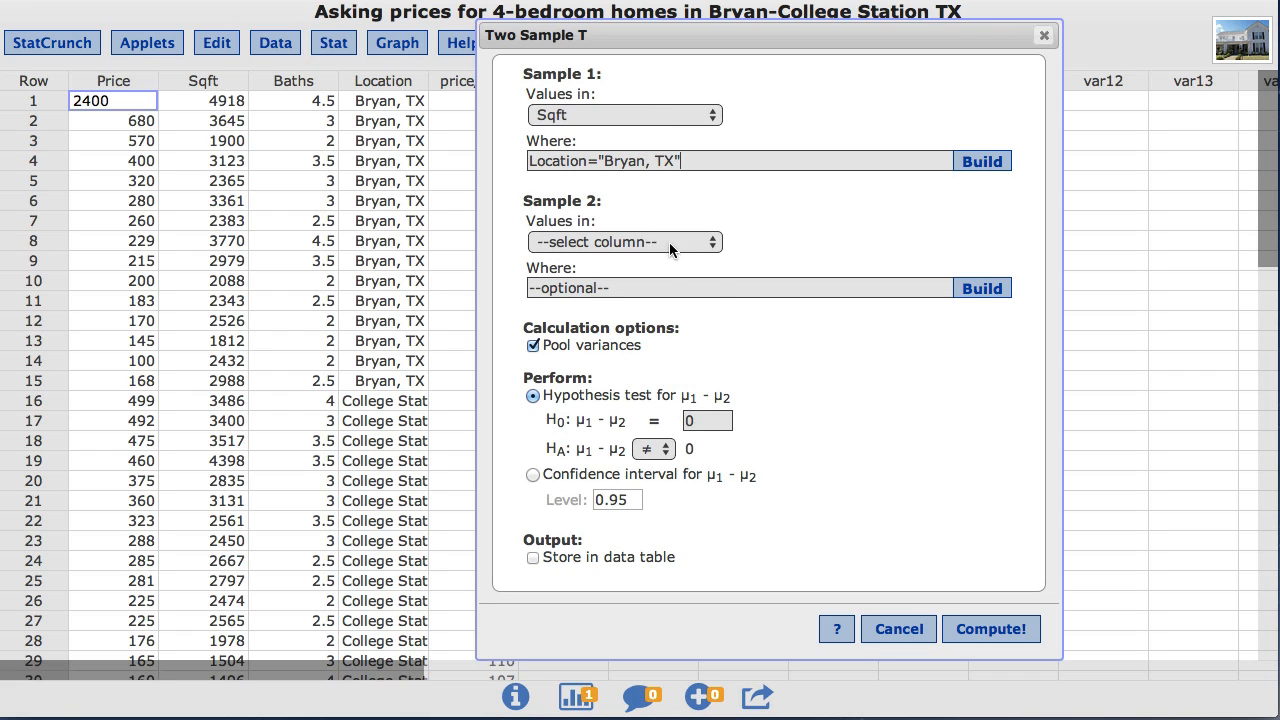
Step: Use Sqft for Sample 2 with the where clause Location="College Station, TX"
{"action": "left_click", "coordinate": [624, 242]}
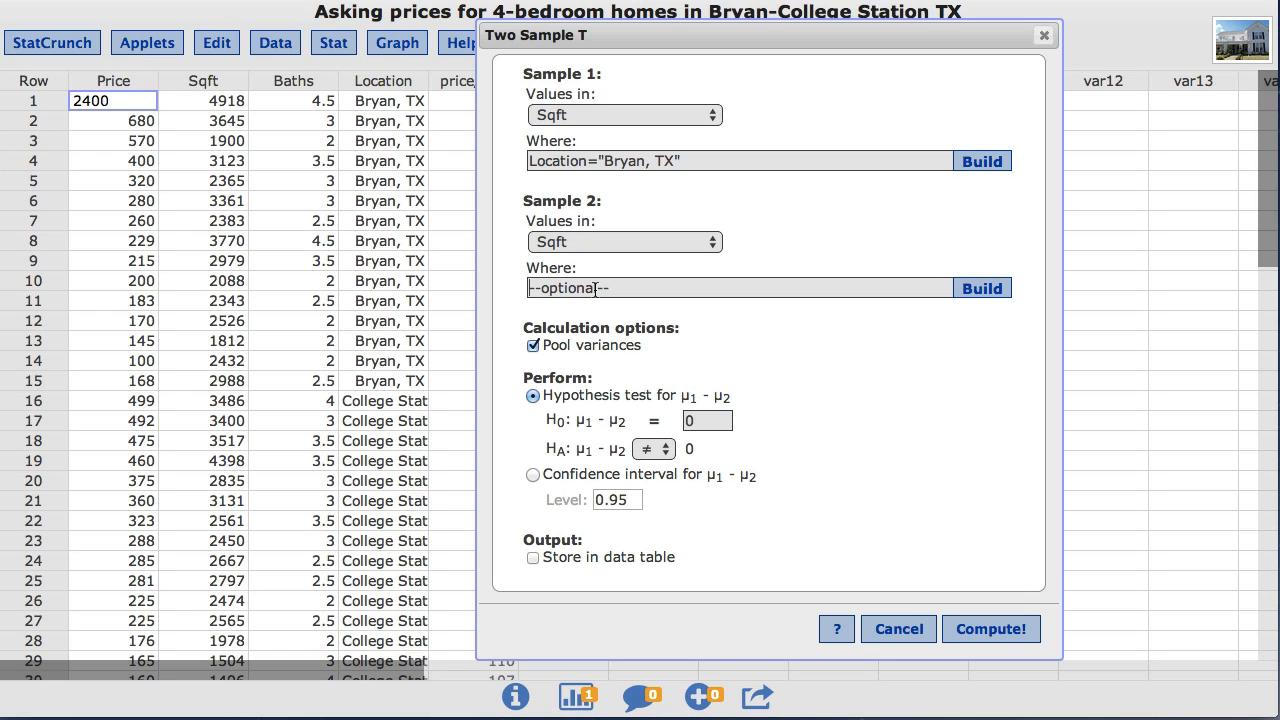
{"action": "type", "text": "Location=\"C"}
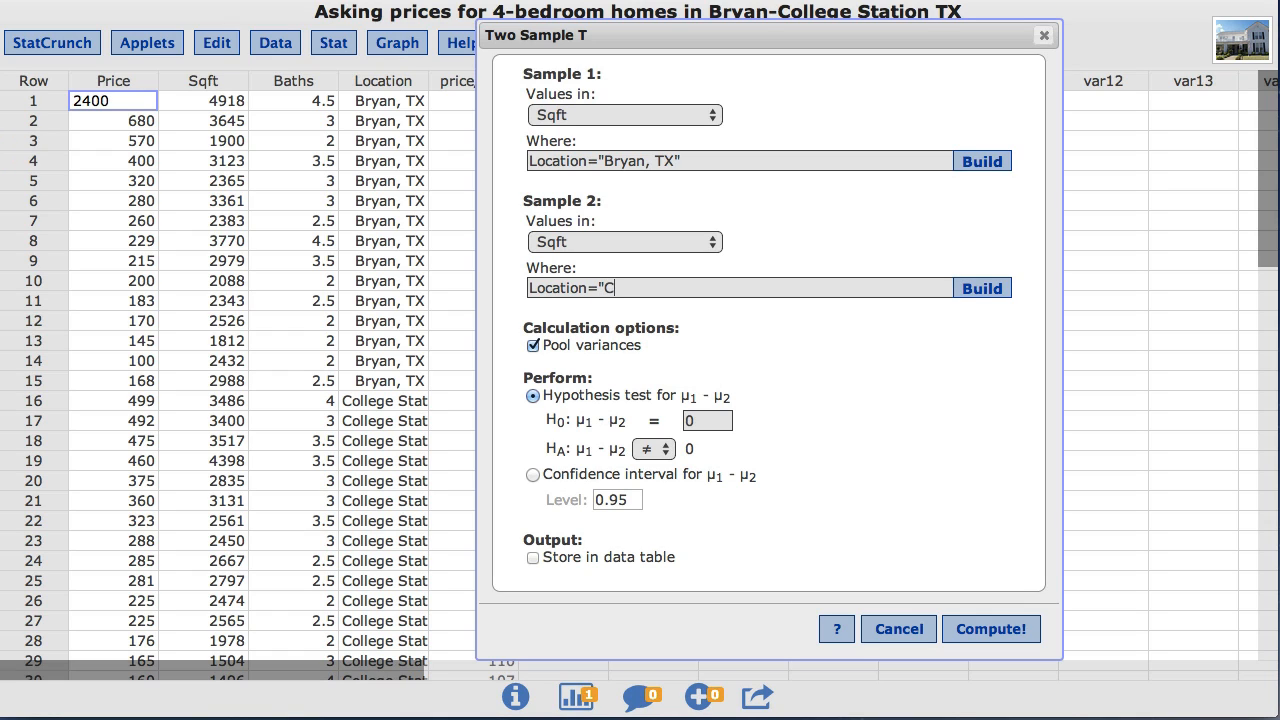
{"action": "type", "text": "ollege"}
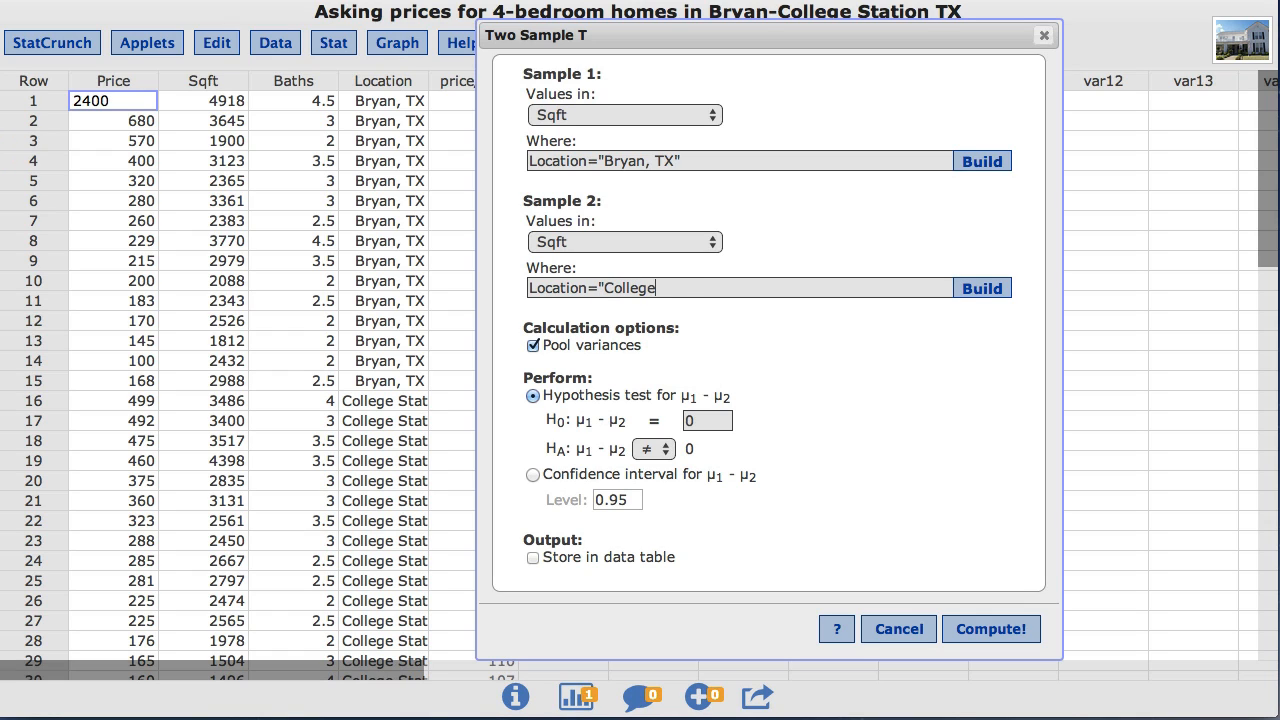
{"action": "type", "text": "Station, T"}
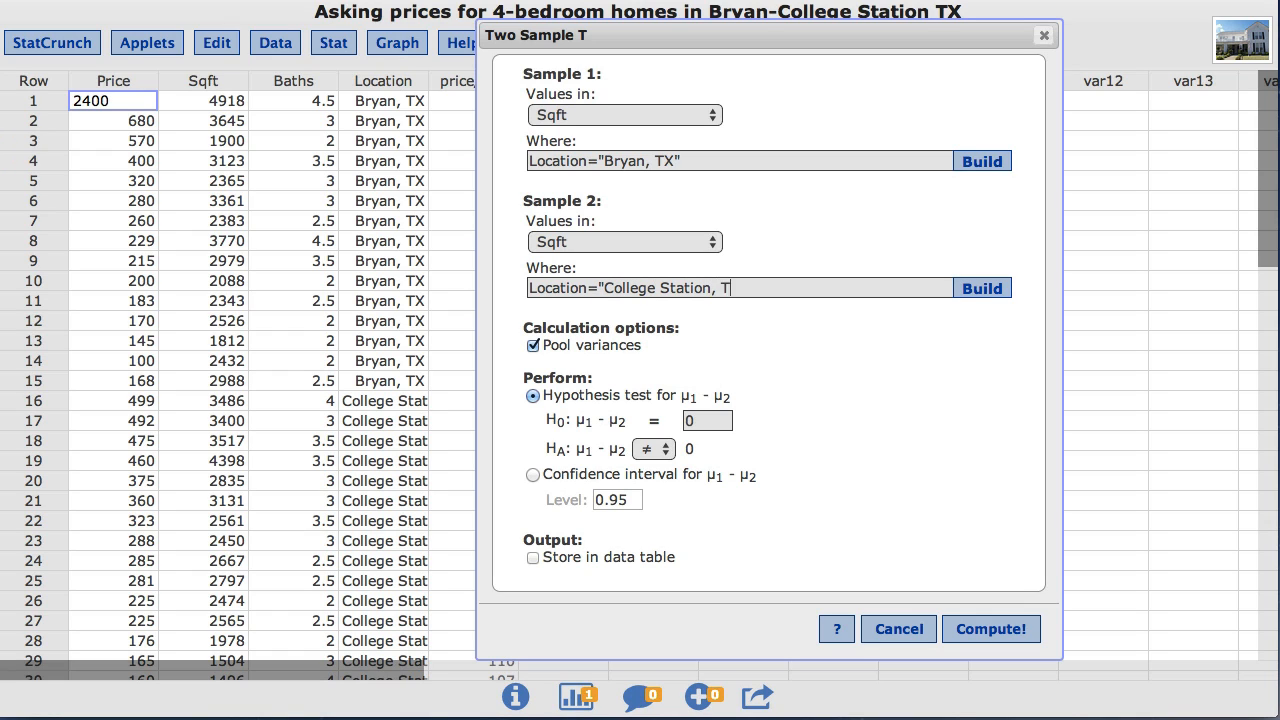
{"action": "type", "text": "X\""}
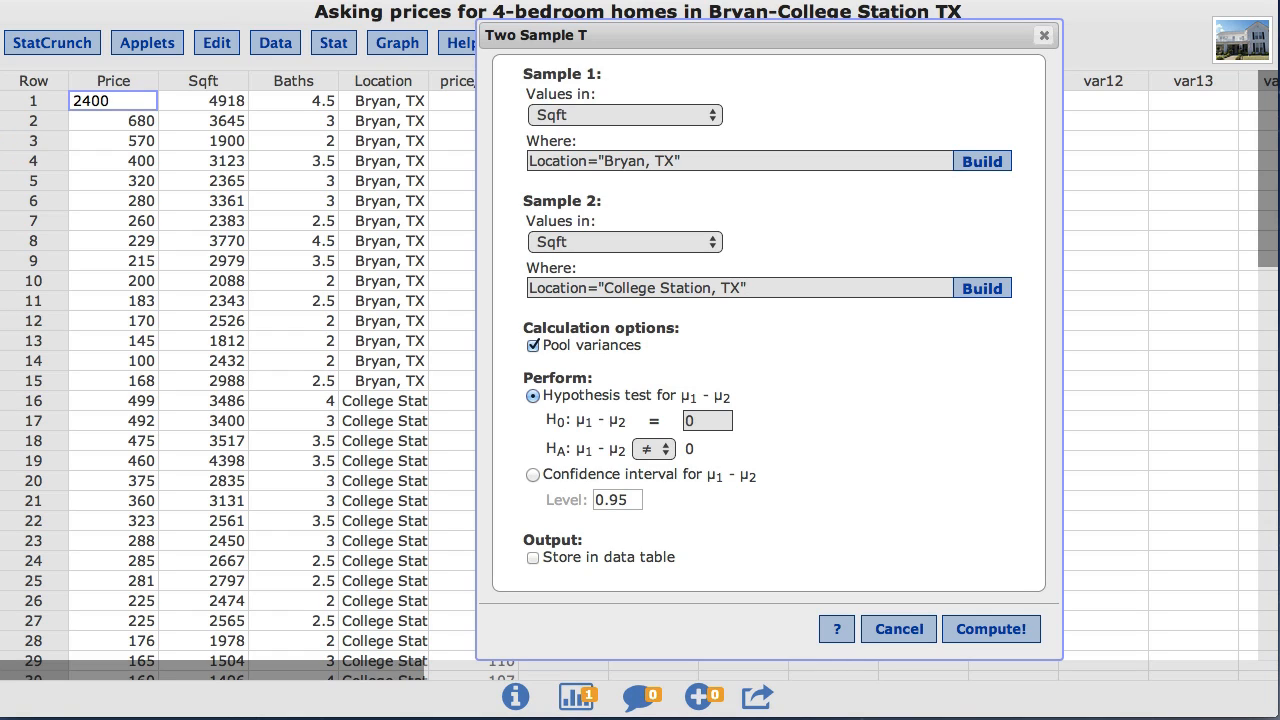
{"action": "mouse_move", "coordinate": [552, 322]}
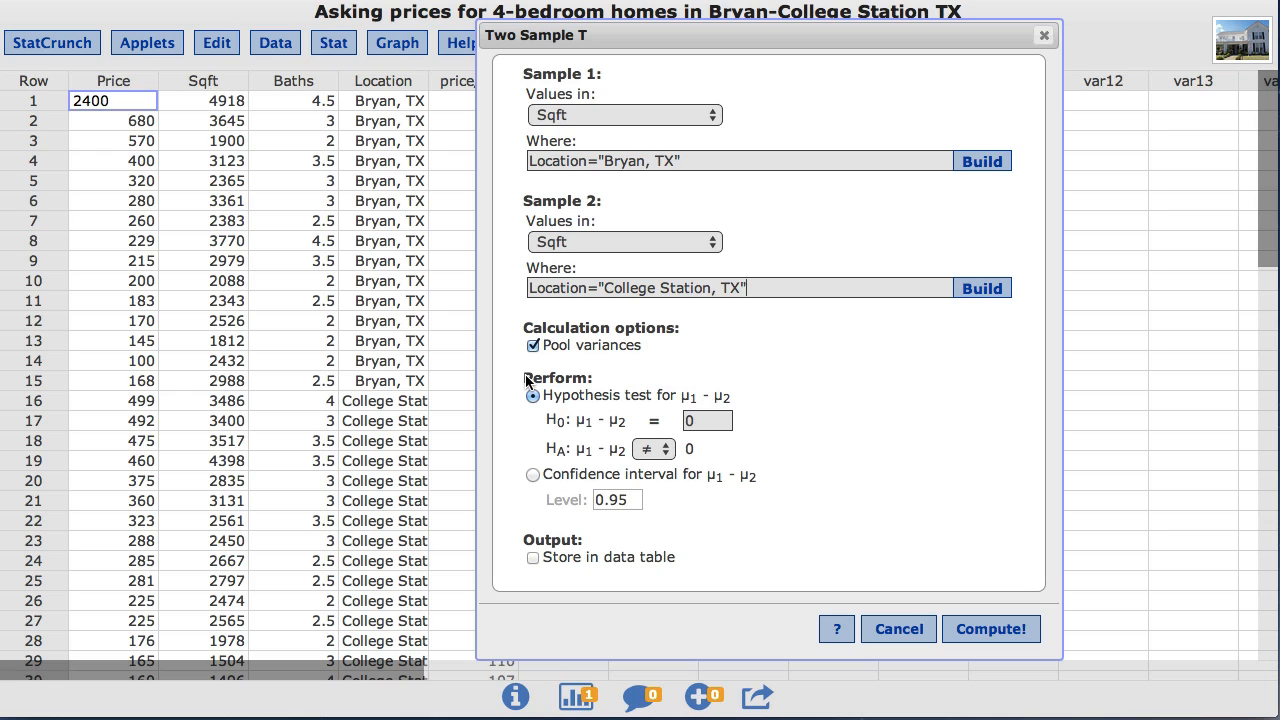
{"action": "mouse_move", "coordinate": [582, 398]}
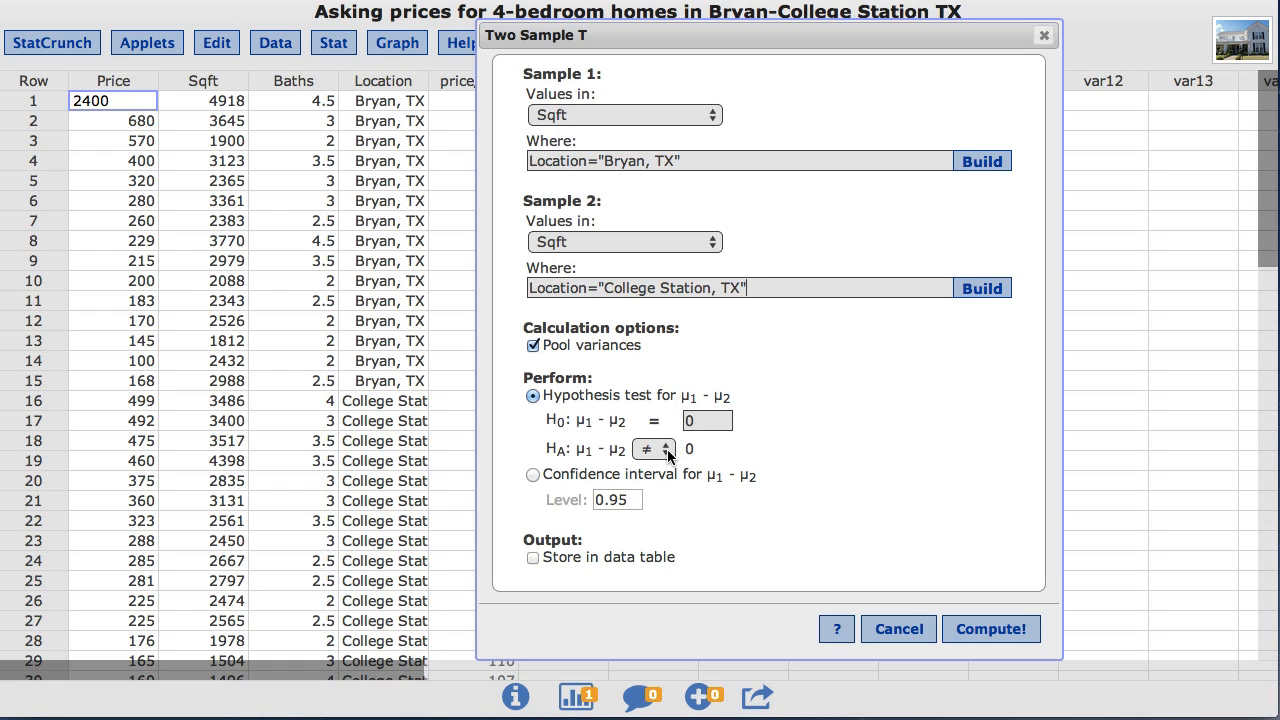
Step: Set the alternative hypothesis to the two-sided ≠ direction
{"action": "left_click", "coordinate": [654, 448]}
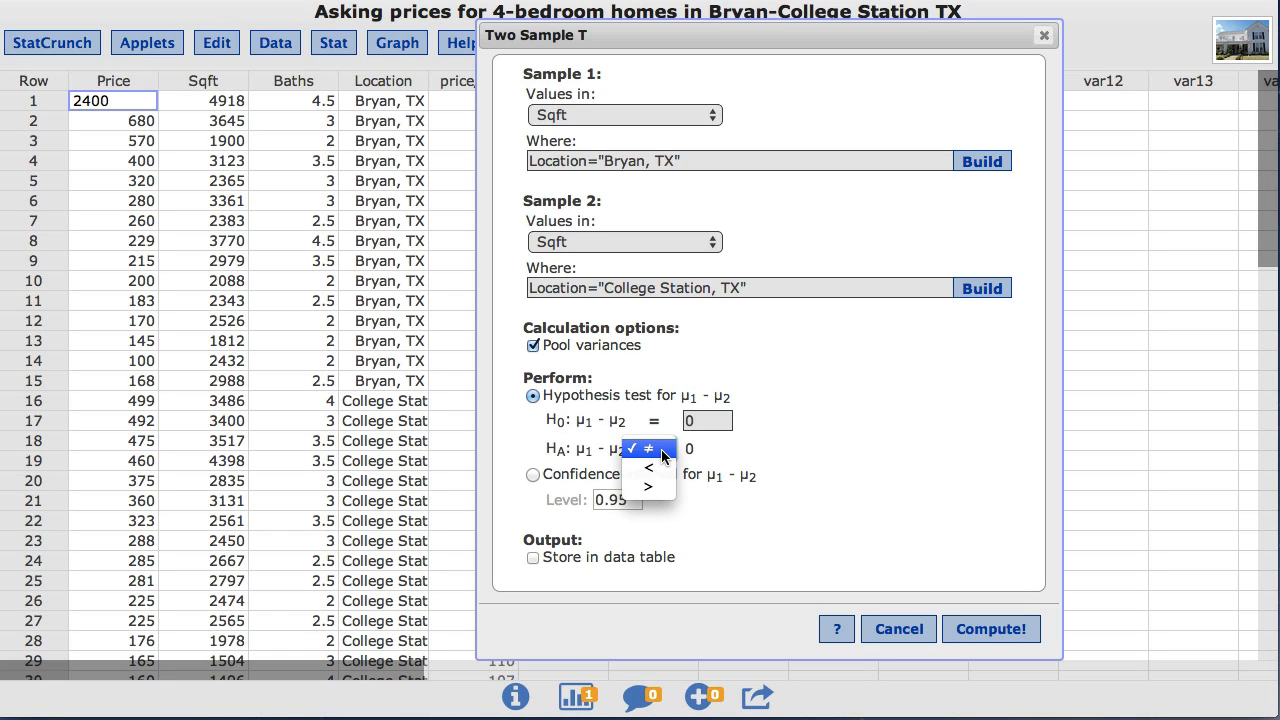
{"action": "left_click", "coordinate": [648, 448]}
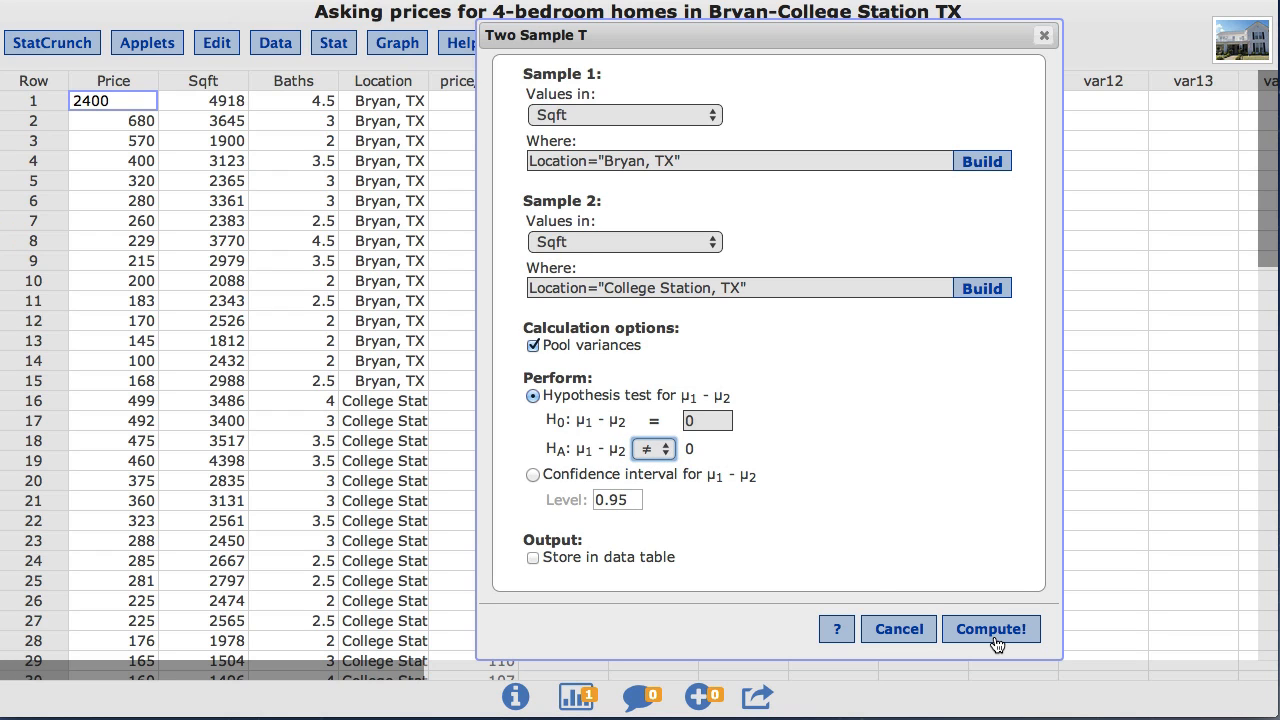
Step: Compute the pooled test, giving T-stat 0.312 and P-value 0.7571
{"action": "left_click", "coordinate": [990, 628]}
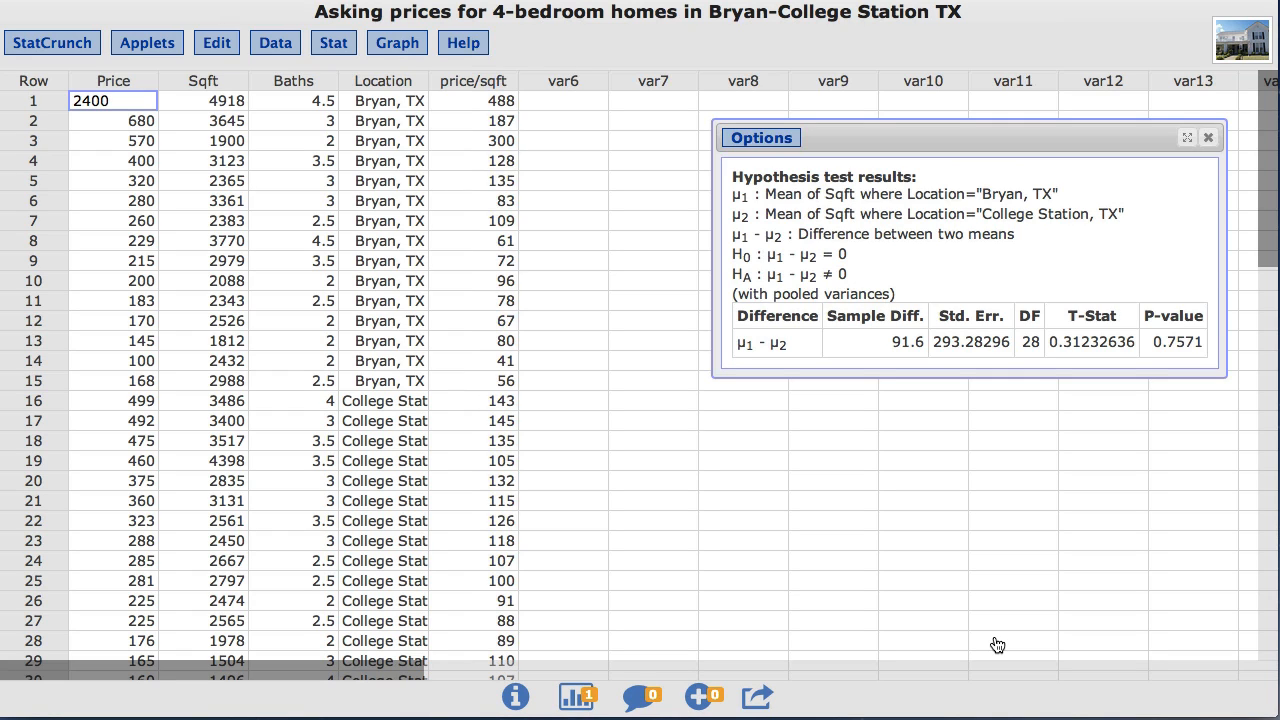
{"action": "mouse_move", "coordinate": [992, 536]}
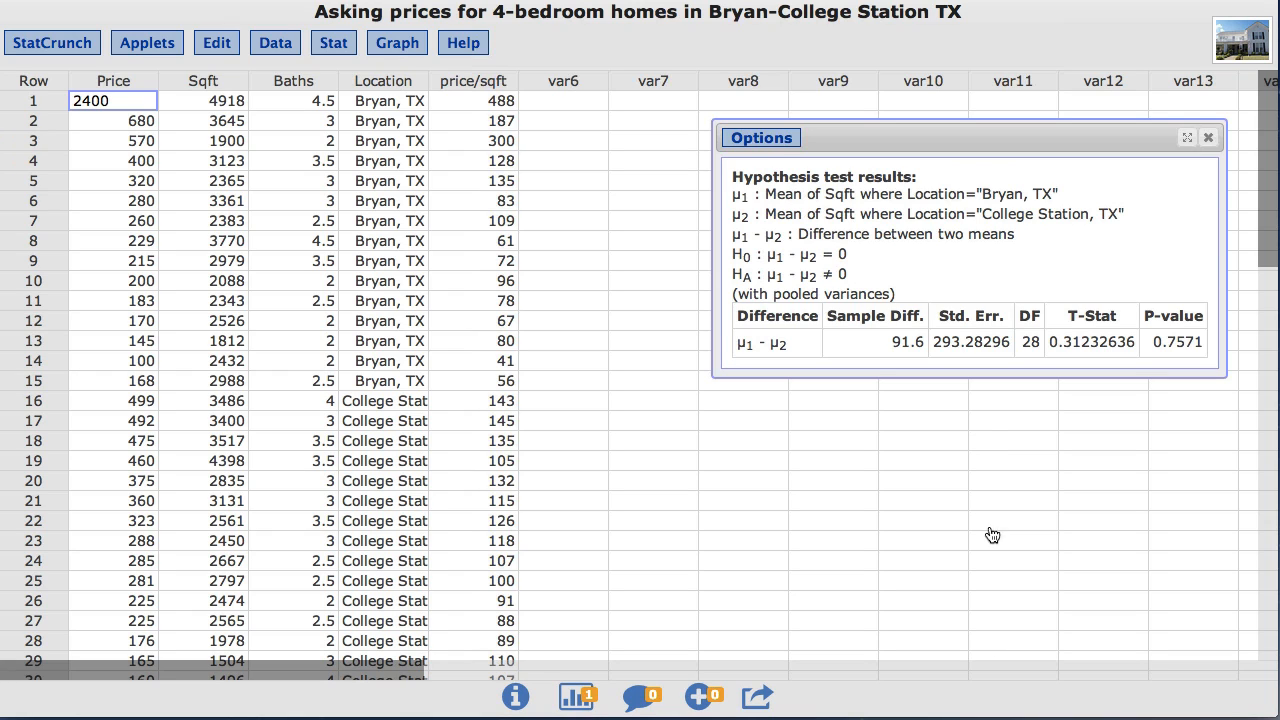
{"action": "mouse_move", "coordinate": [788, 148]}
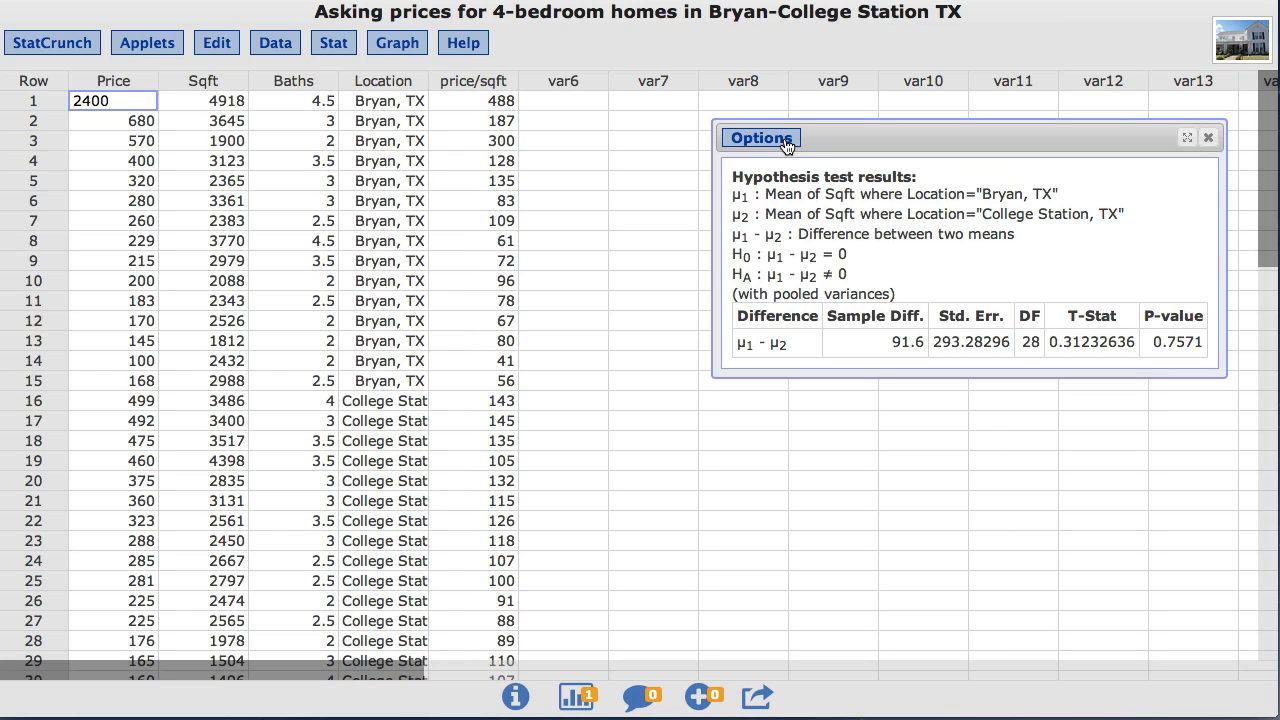
Step: Edit the results to compute a 99% confidence interval for μ1 - μ2
{"action": "left_click", "coordinate": [760, 138]}
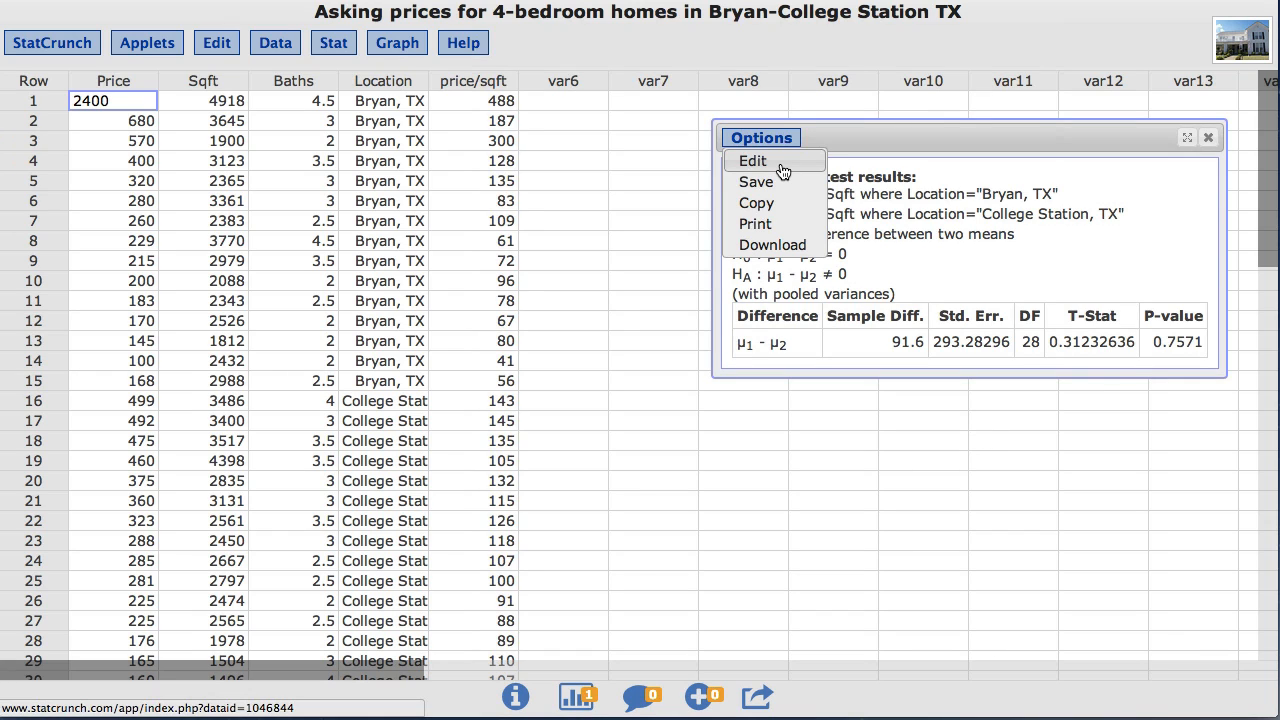
{"action": "left_click", "coordinate": [752, 160]}
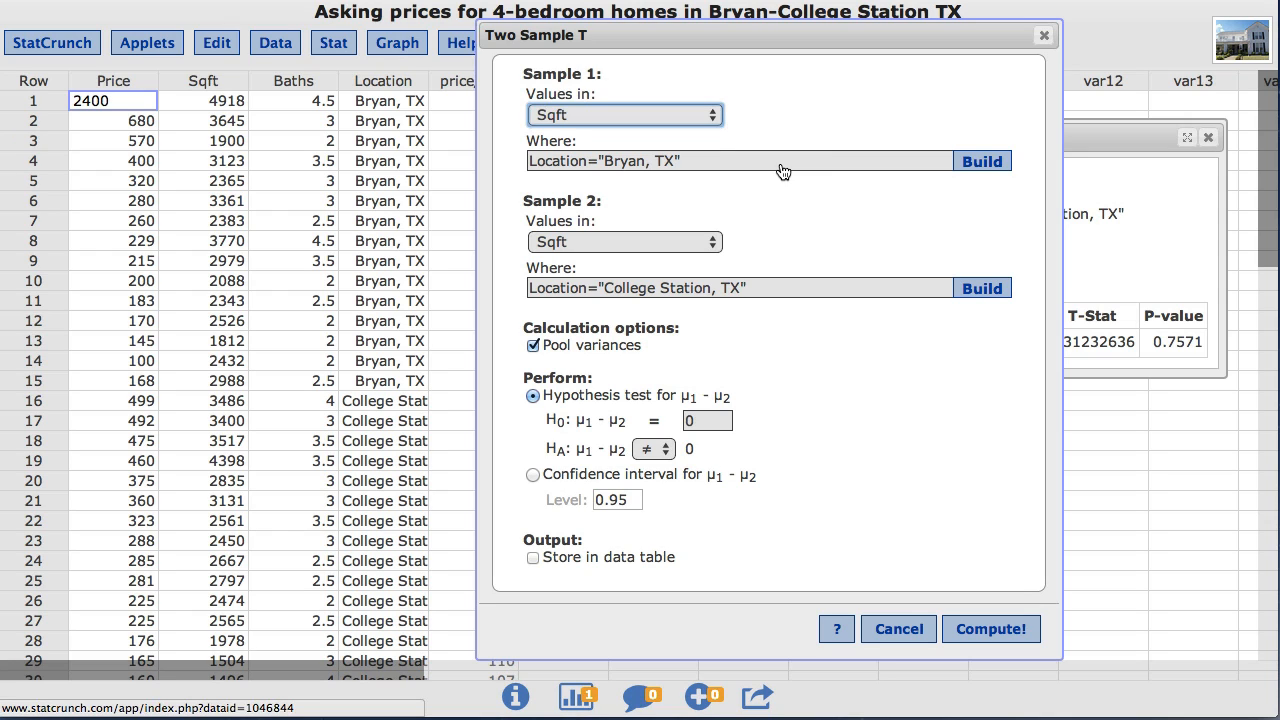
{"action": "mouse_move", "coordinate": [580, 396]}
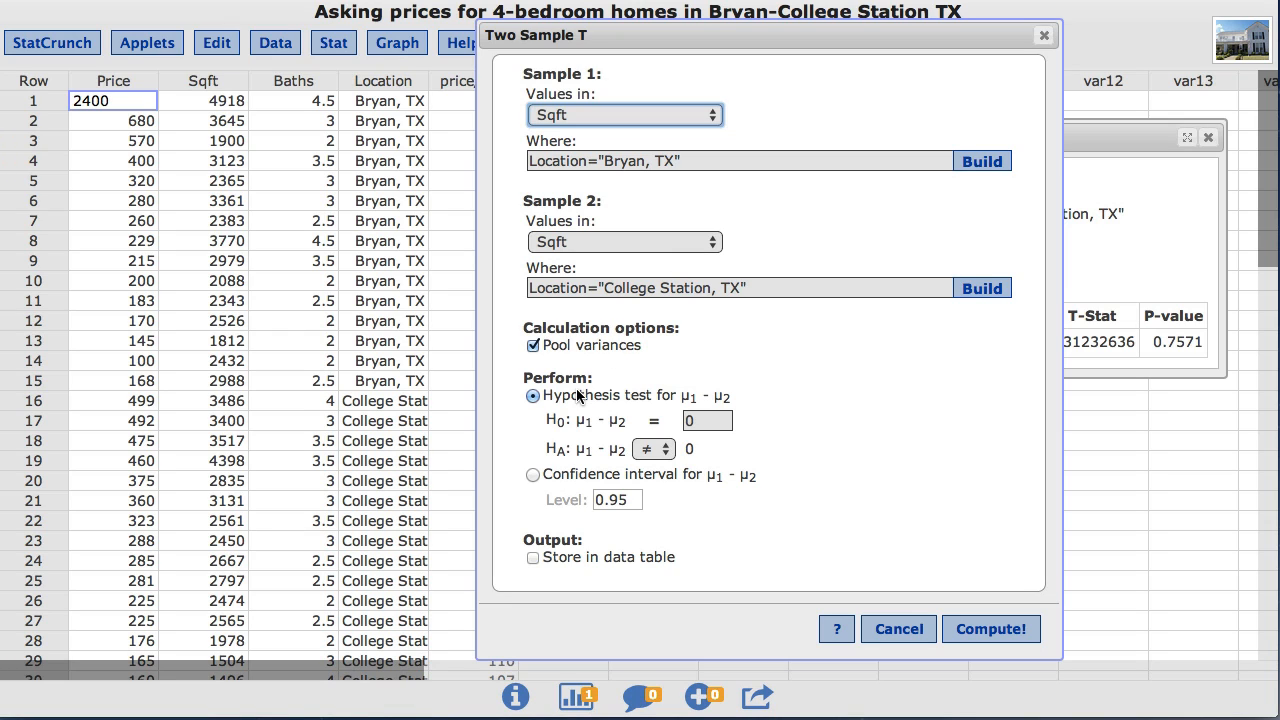
{"action": "mouse_move", "coordinate": [536, 478]}
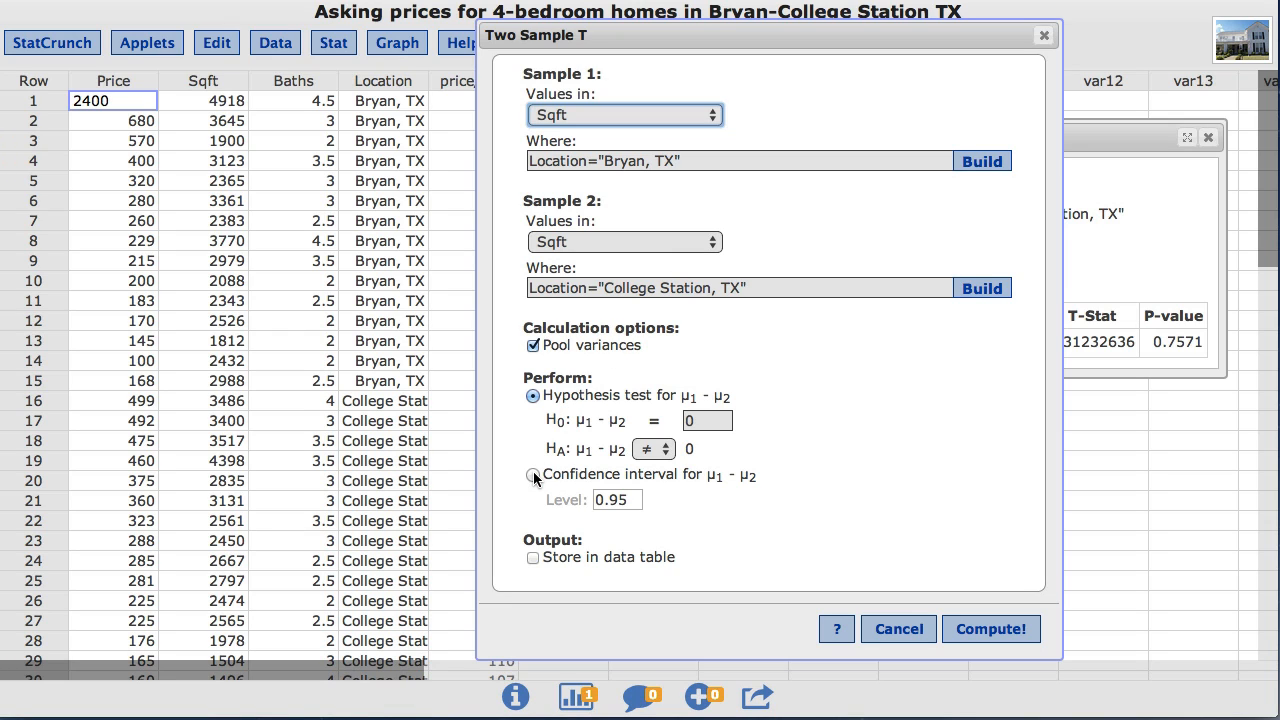
{"action": "left_click", "coordinate": [532, 474]}
{"action": "type", "text": "0.99"}
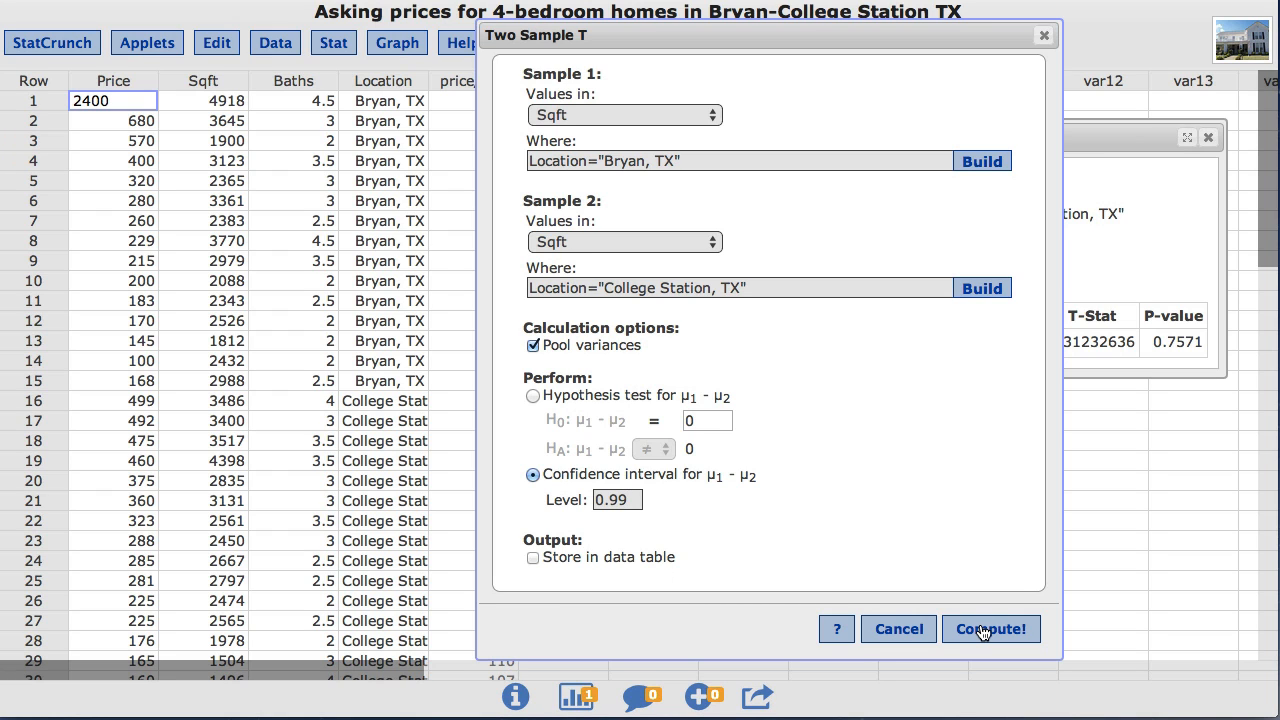
Step: Compute the 99% interval, -718.81779 to 902.01779
{"action": "left_click", "coordinate": [990, 628]}
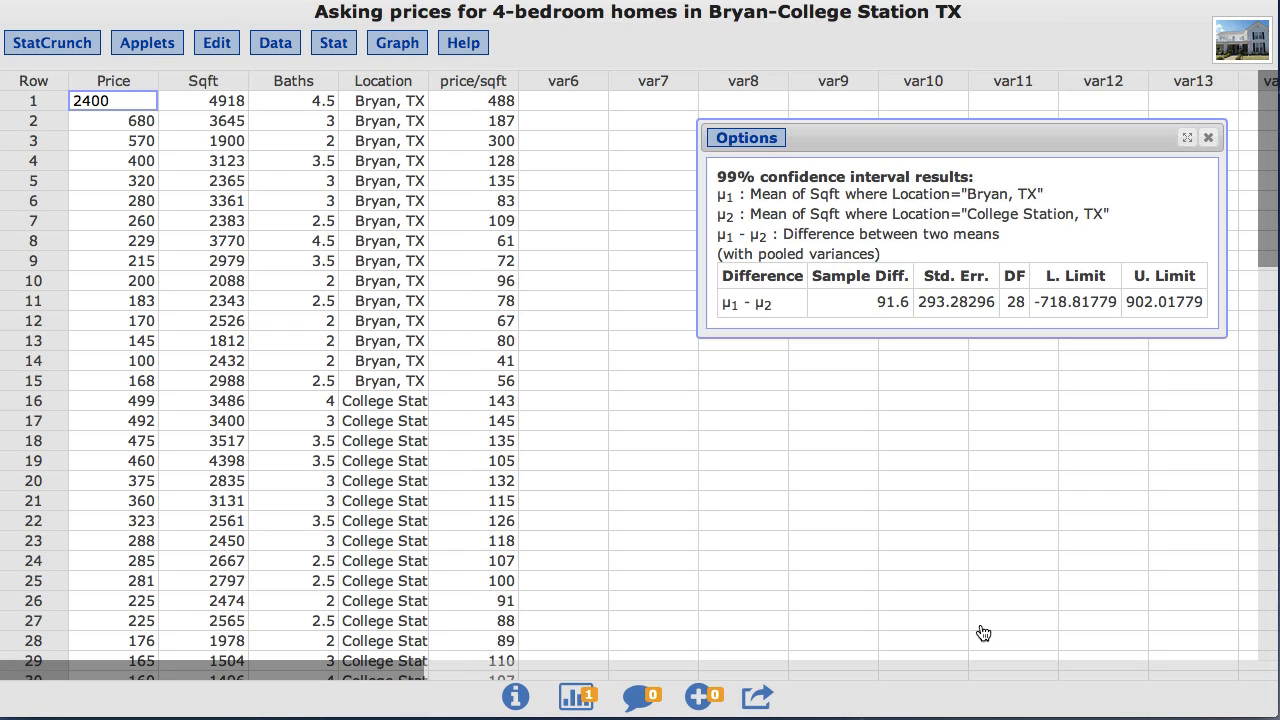
{"action": "mouse_move", "coordinate": [1066, 312]}
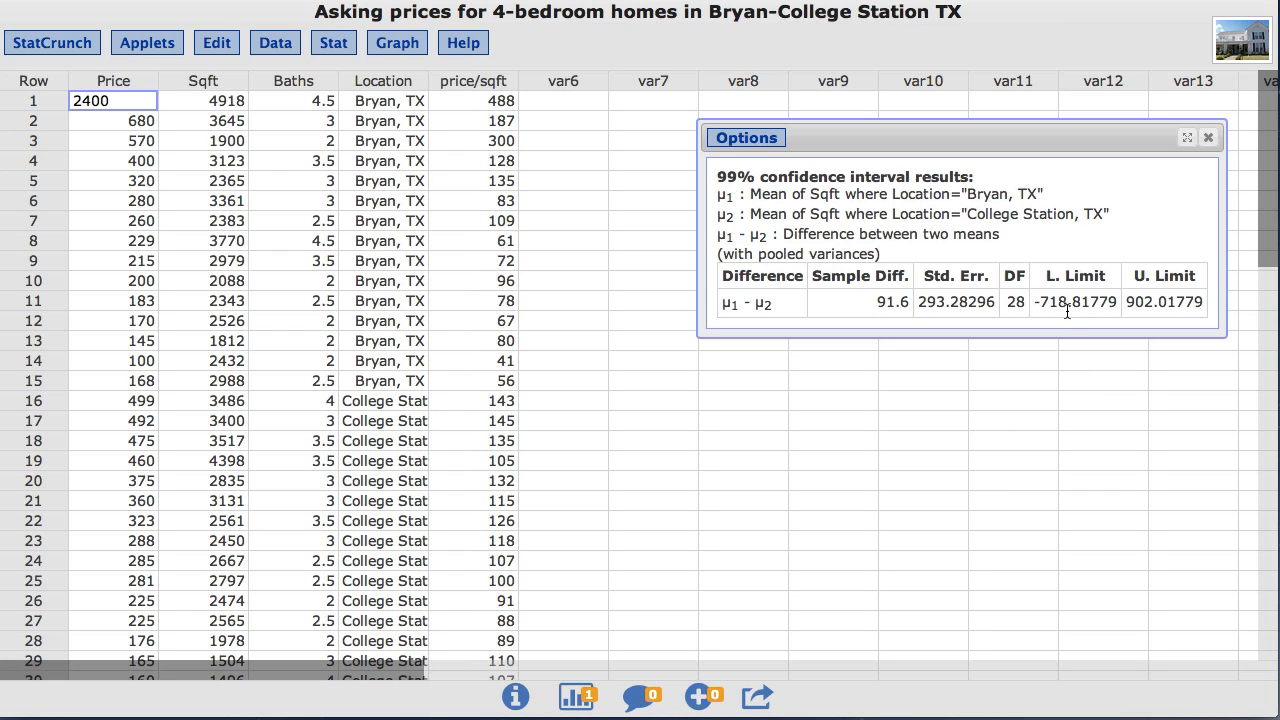
{"action": "mouse_move", "coordinate": [1158, 308]}
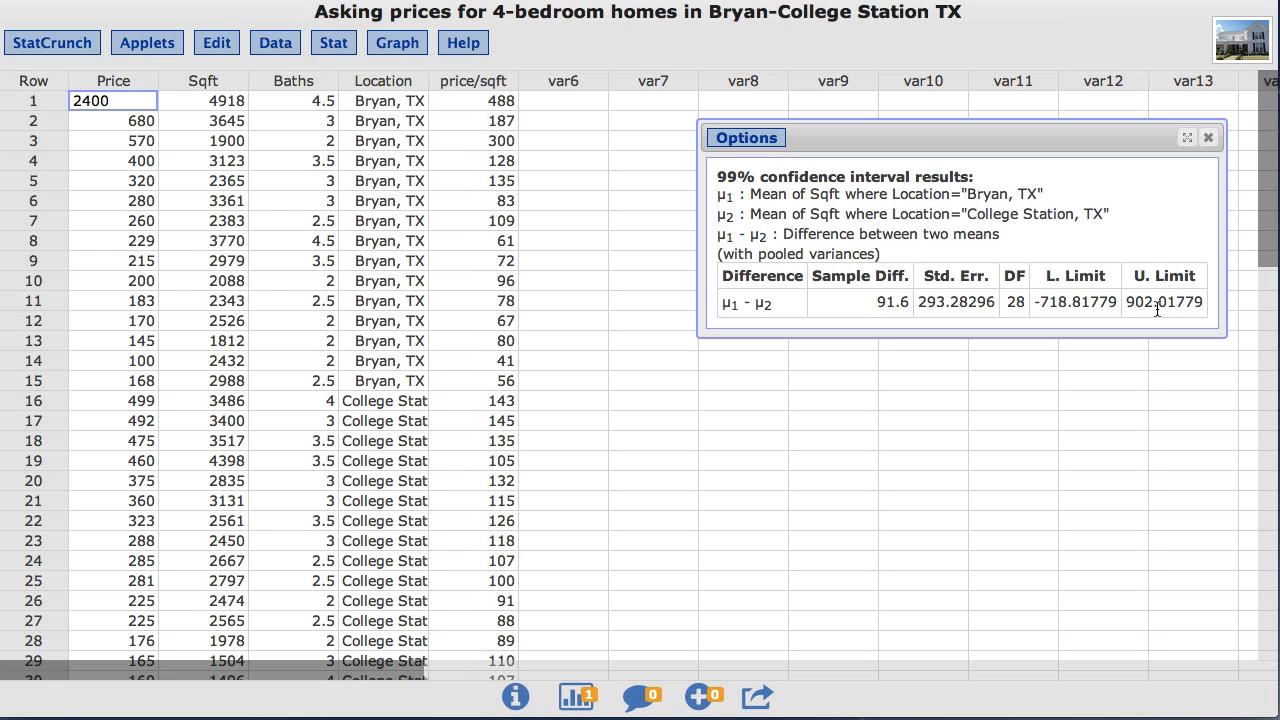
{"action": "mouse_move", "coordinate": [1092, 436]}
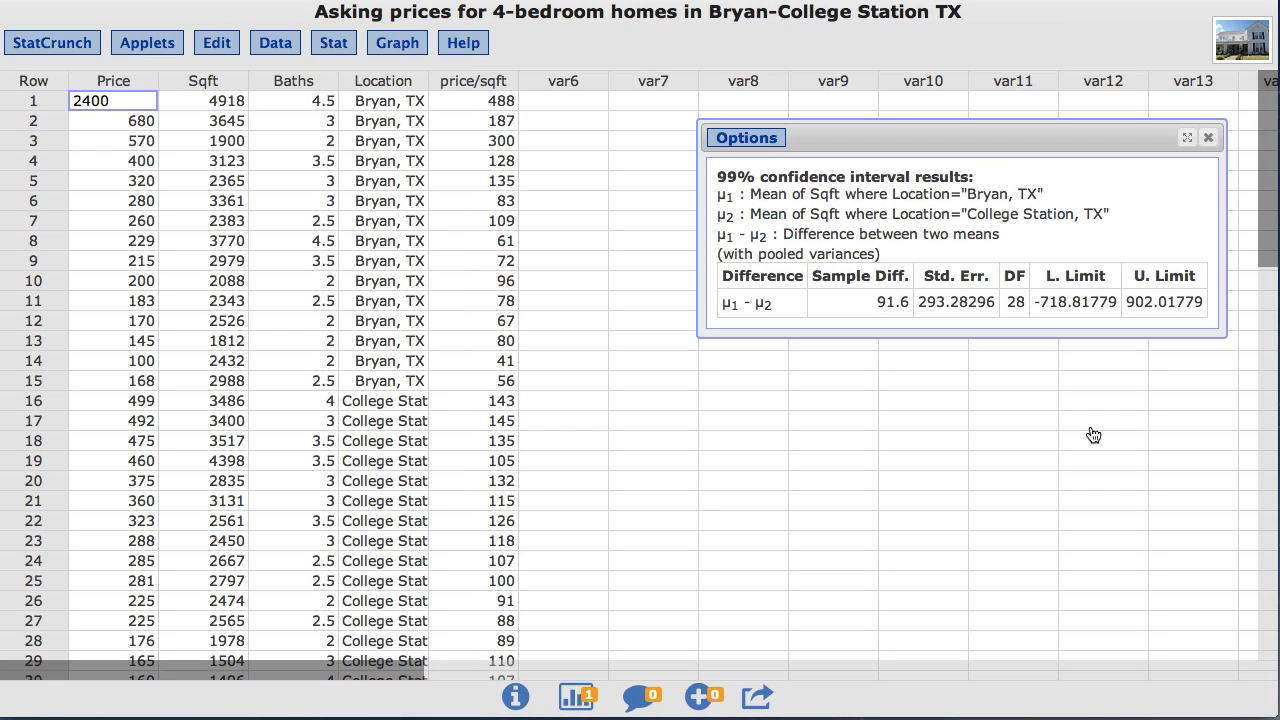
{"action": "mouse_move", "coordinate": [888, 188]}
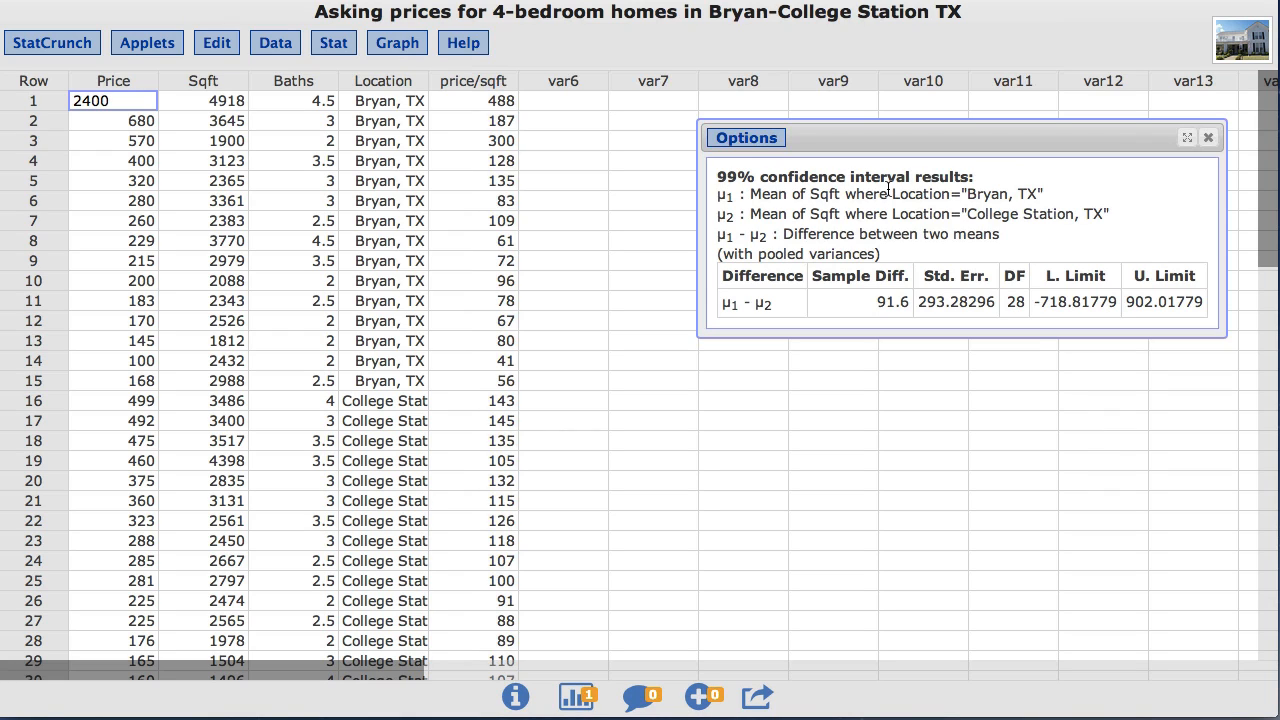
Step: Edit the interval to Store in data table and recompute it
{"action": "left_click", "coordinate": [744, 136]}
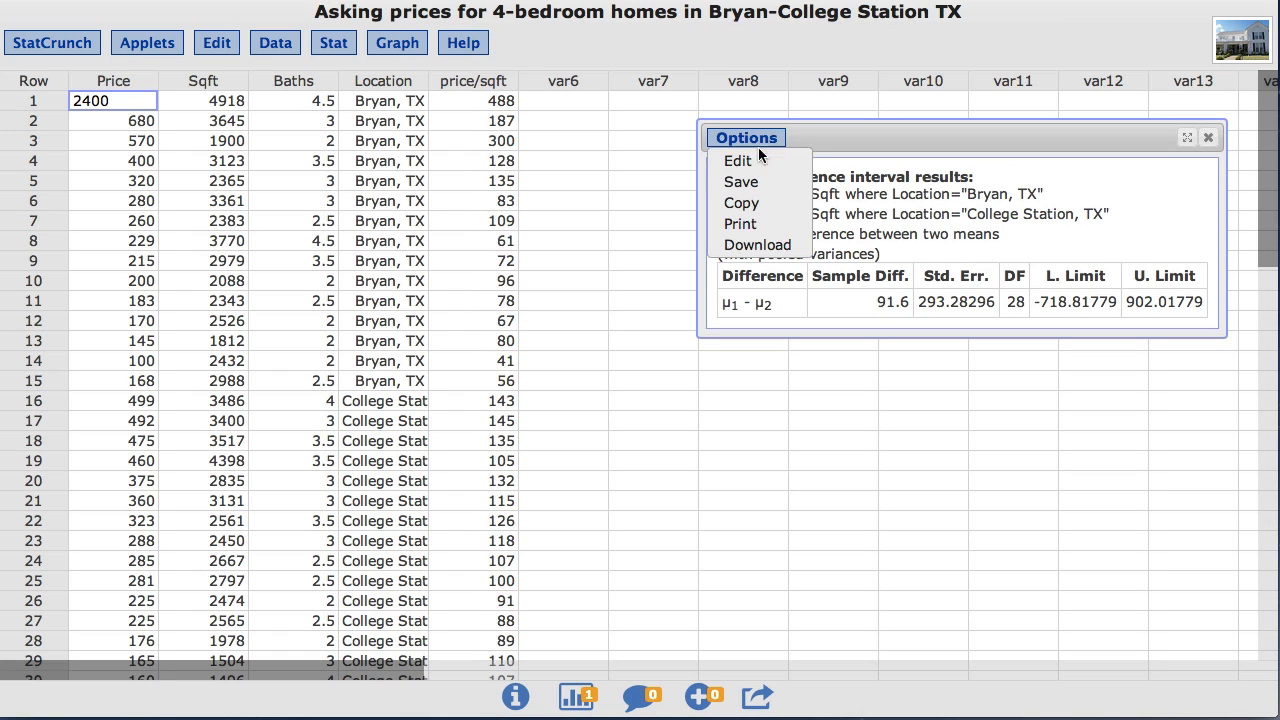
{"action": "left_click", "coordinate": [738, 160]}
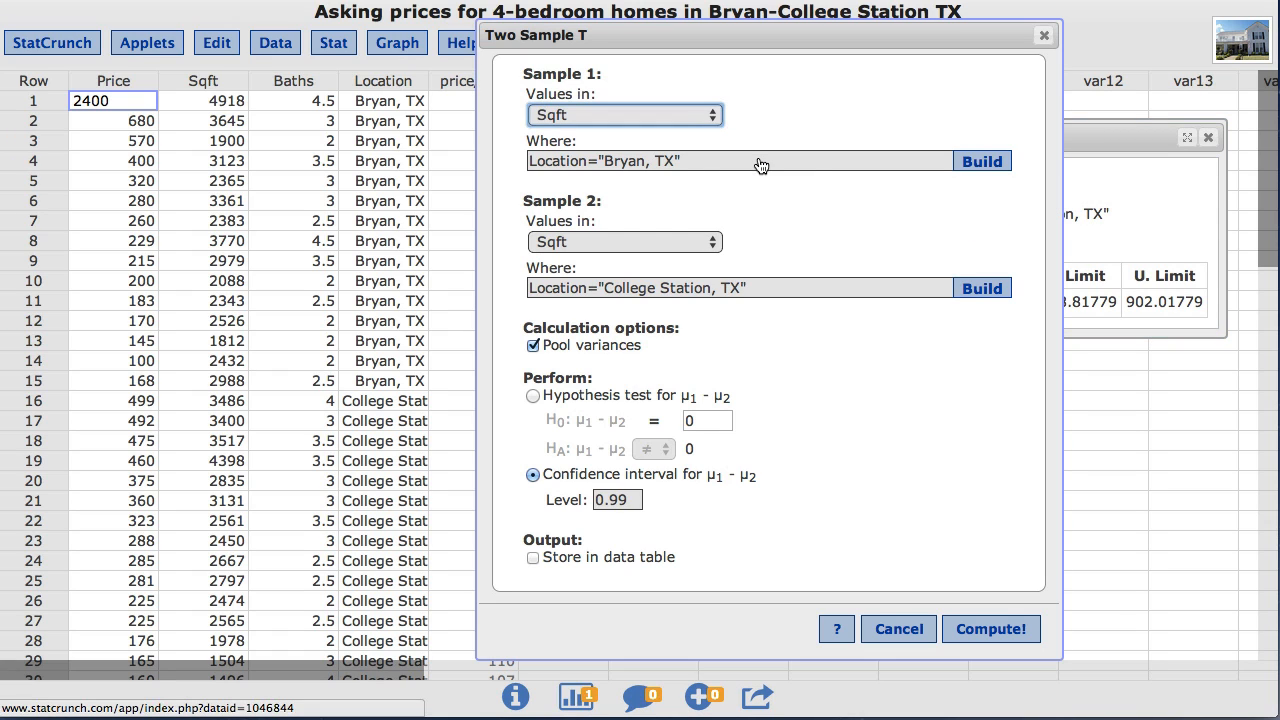
{"action": "mouse_move", "coordinate": [728, 318]}
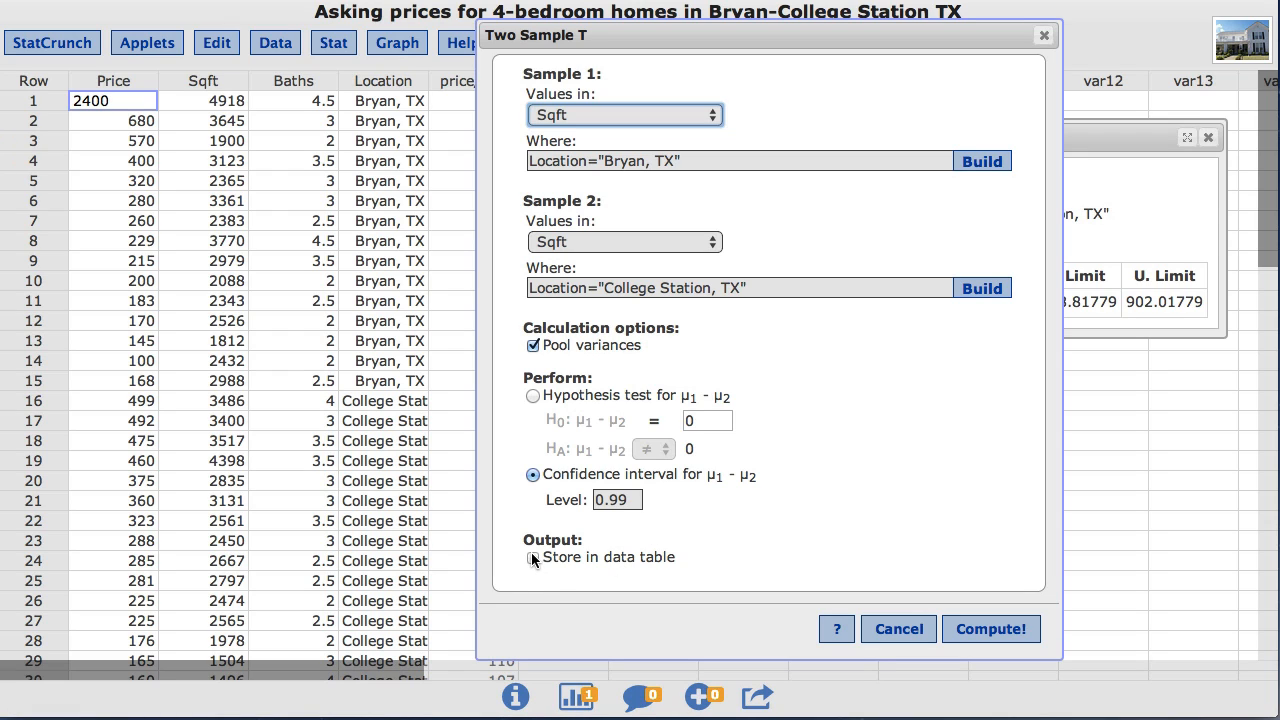
{"action": "left_click", "coordinate": [532, 556]}
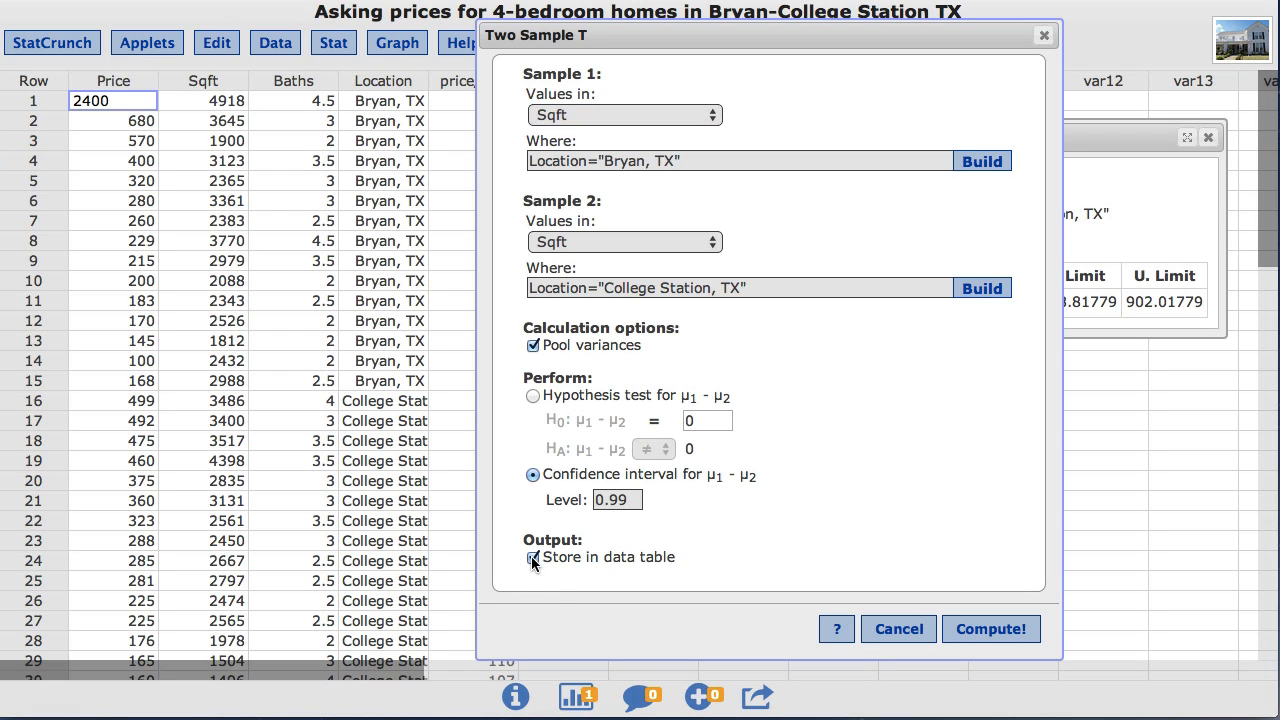
{"action": "mouse_move", "coordinate": [992, 628]}
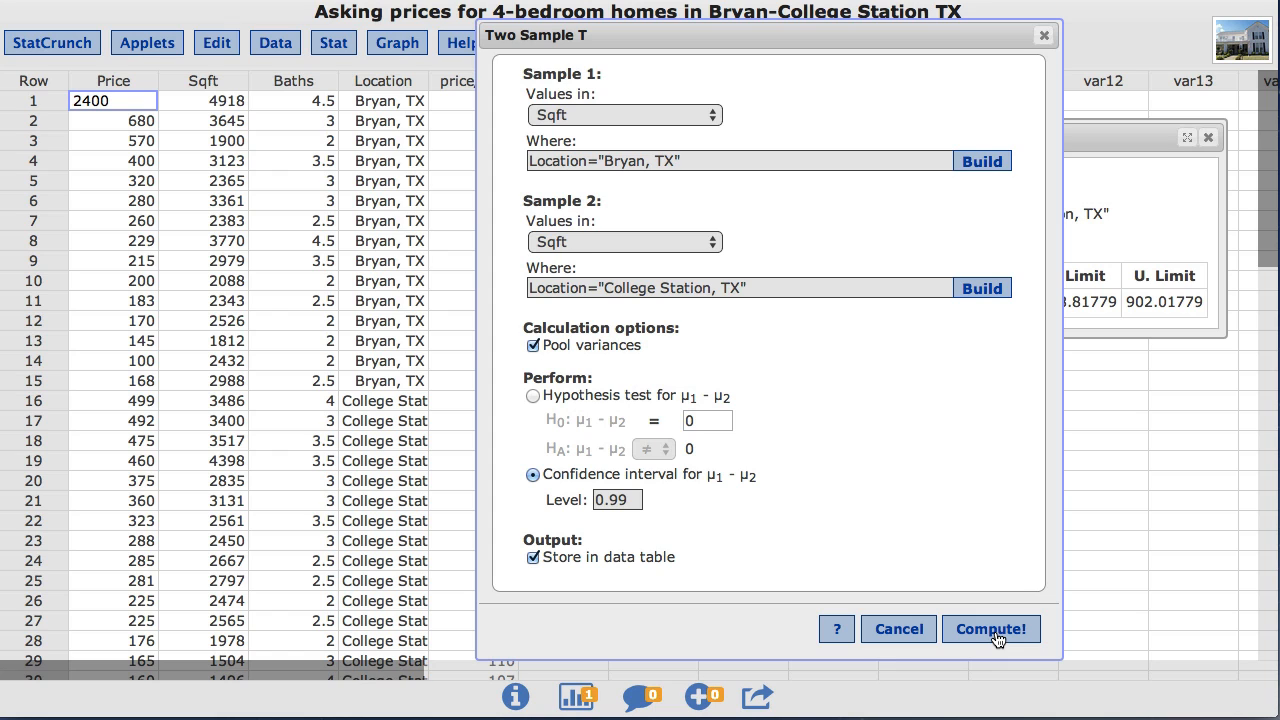
{"action": "left_click", "coordinate": [990, 628]}
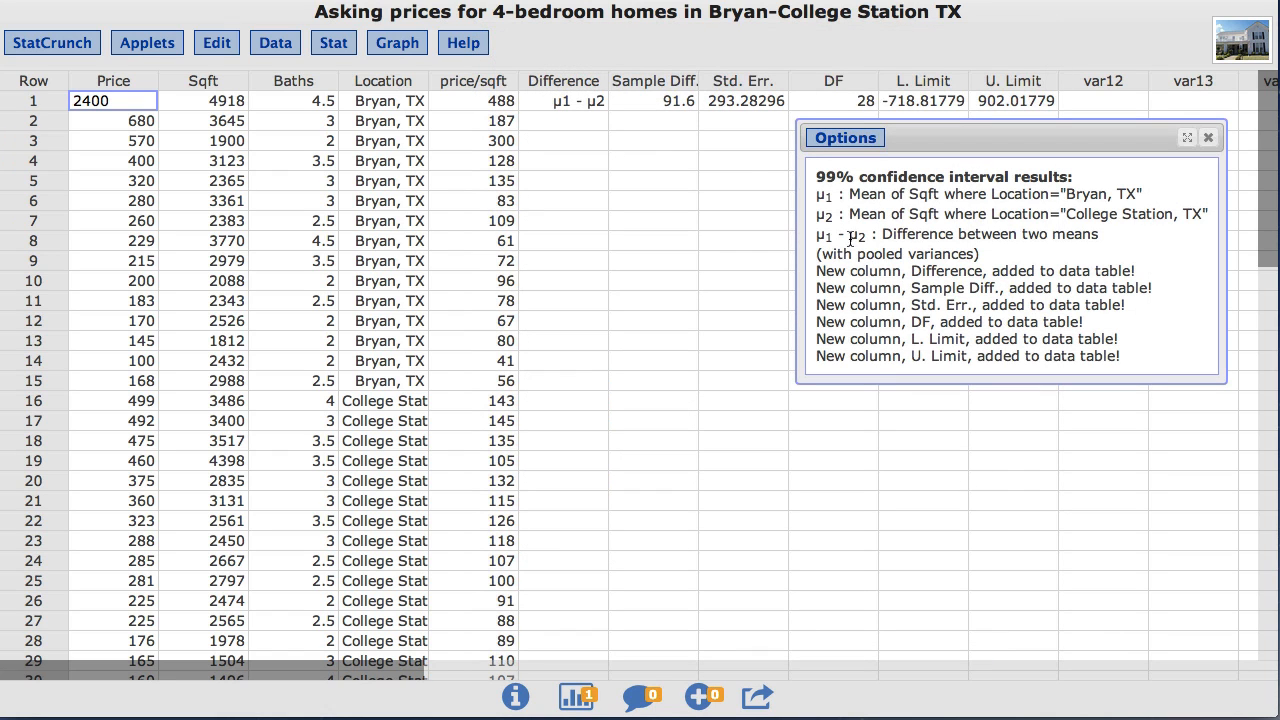
{"action": "mouse_move", "coordinate": [596, 120]}
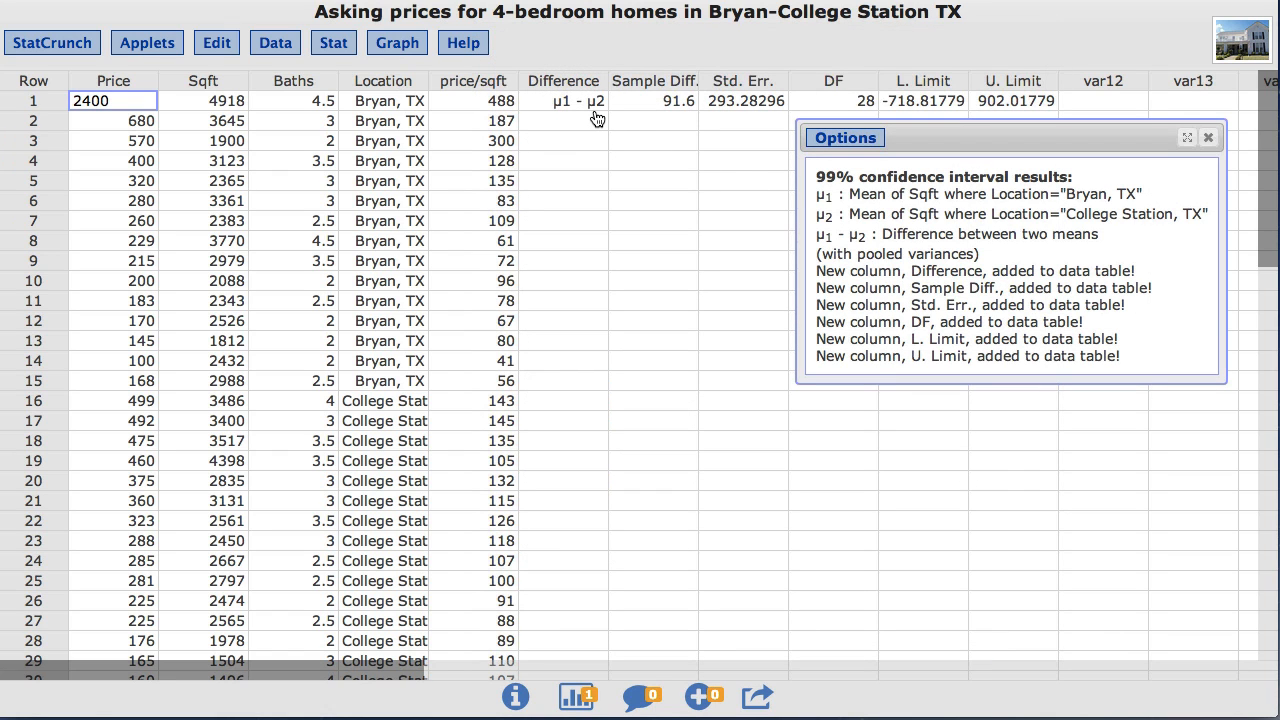
{"action": "mouse_move", "coordinate": [596, 128]}
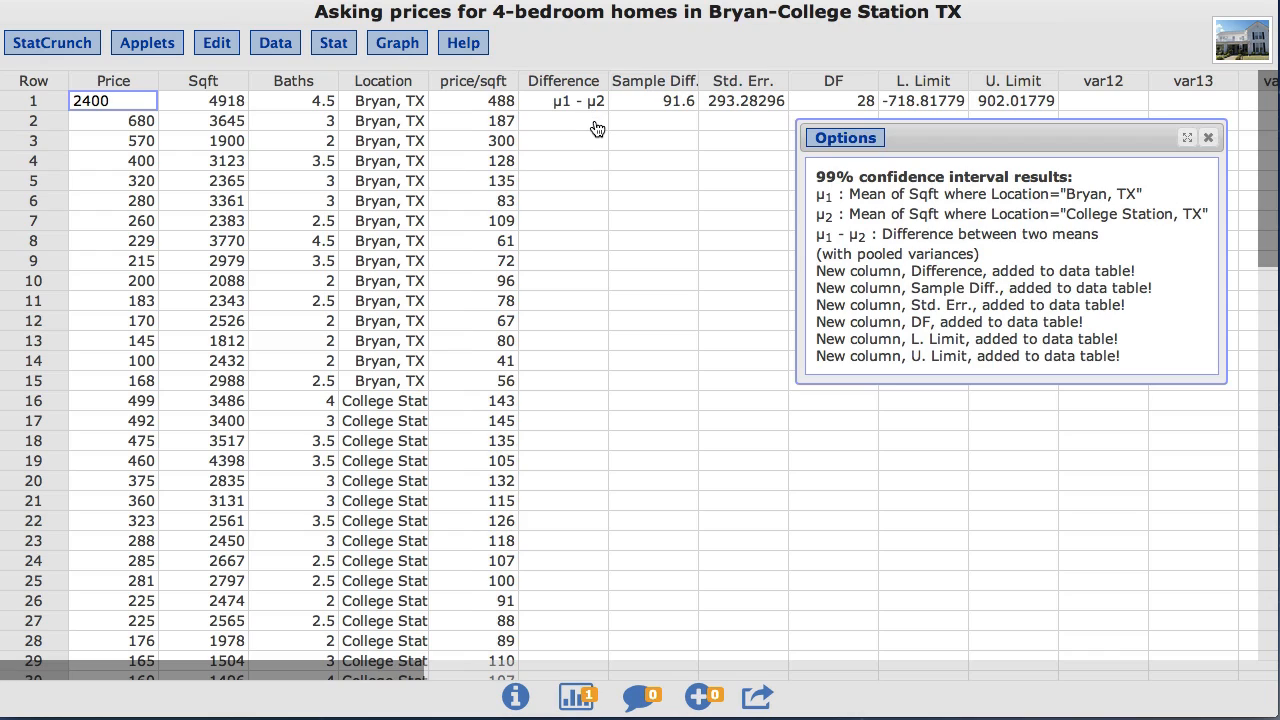